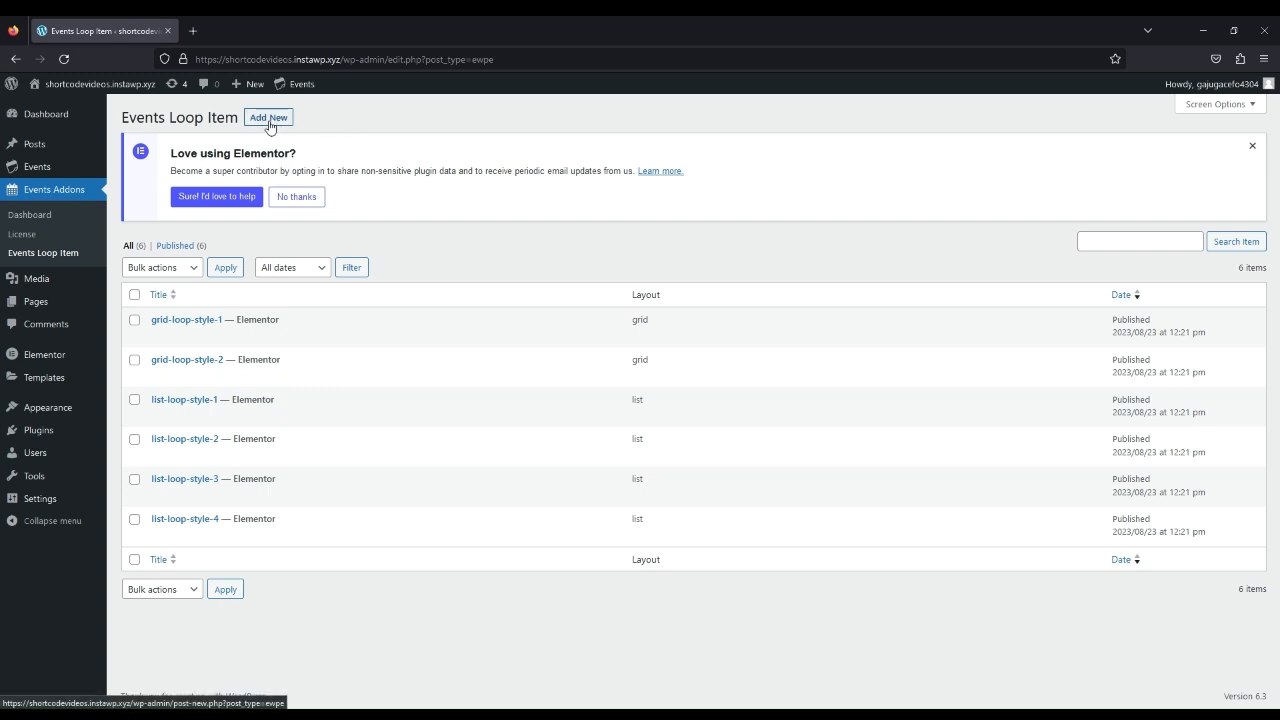
# Create an Events Loop Item titled 'list style 5' with the List template layout and publish it
pyautogui.click(268, 116)
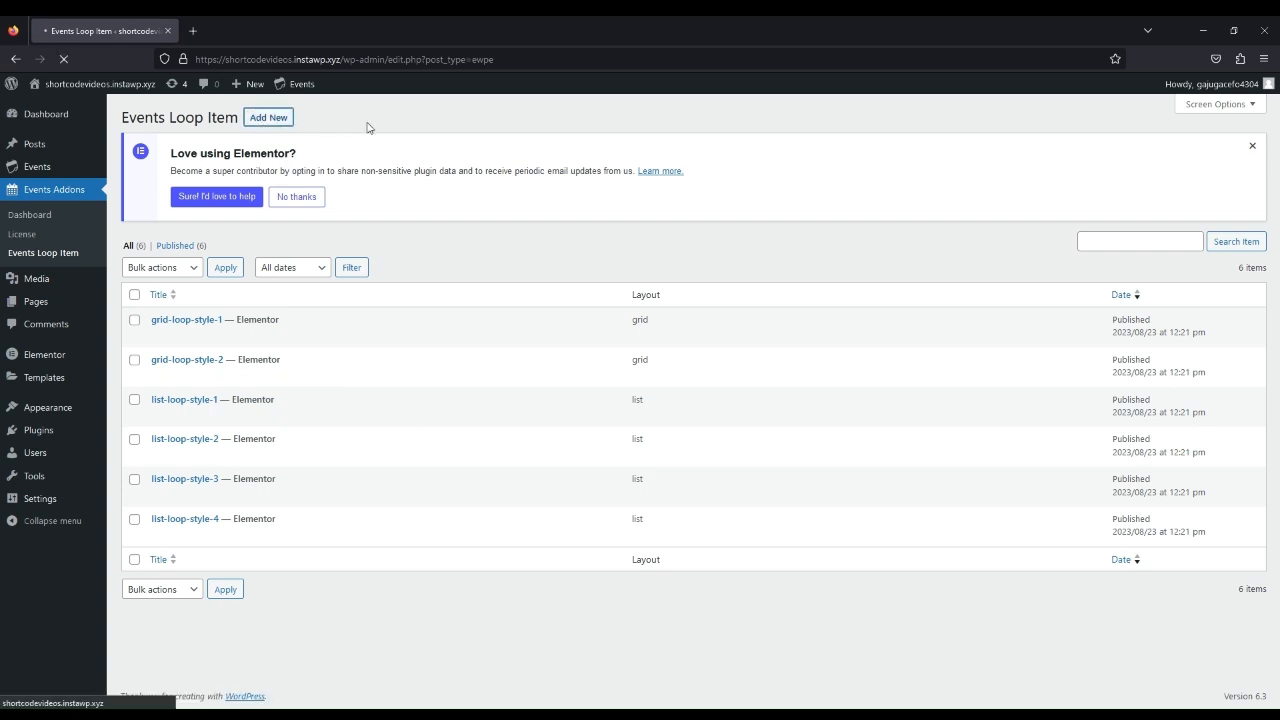
pyautogui.click(268, 116)
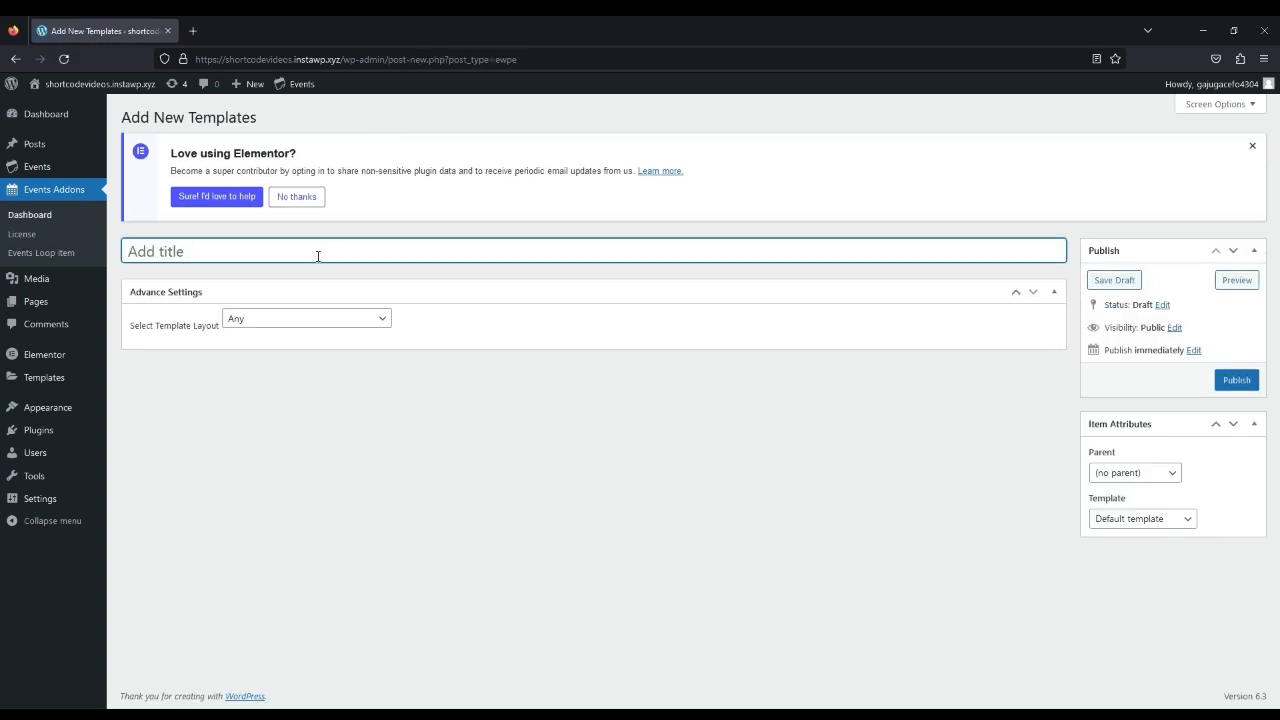
pyautogui.write('list sty')
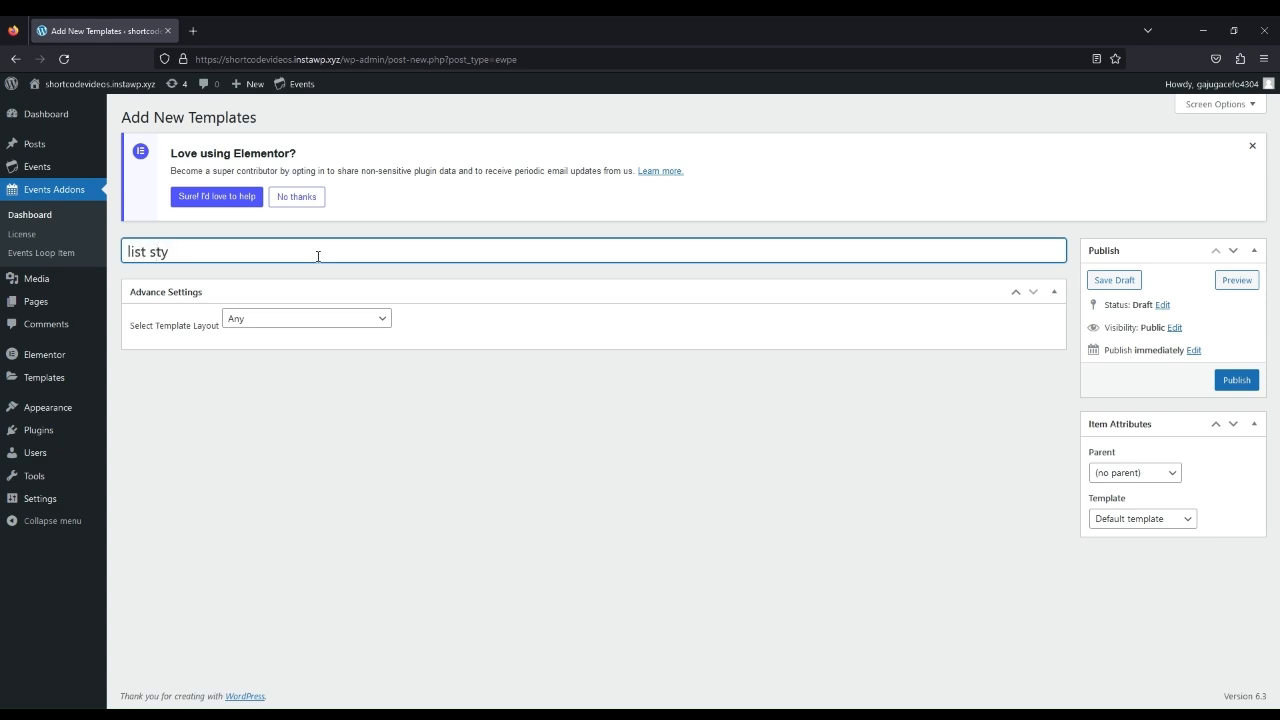
pyautogui.write('le 5')
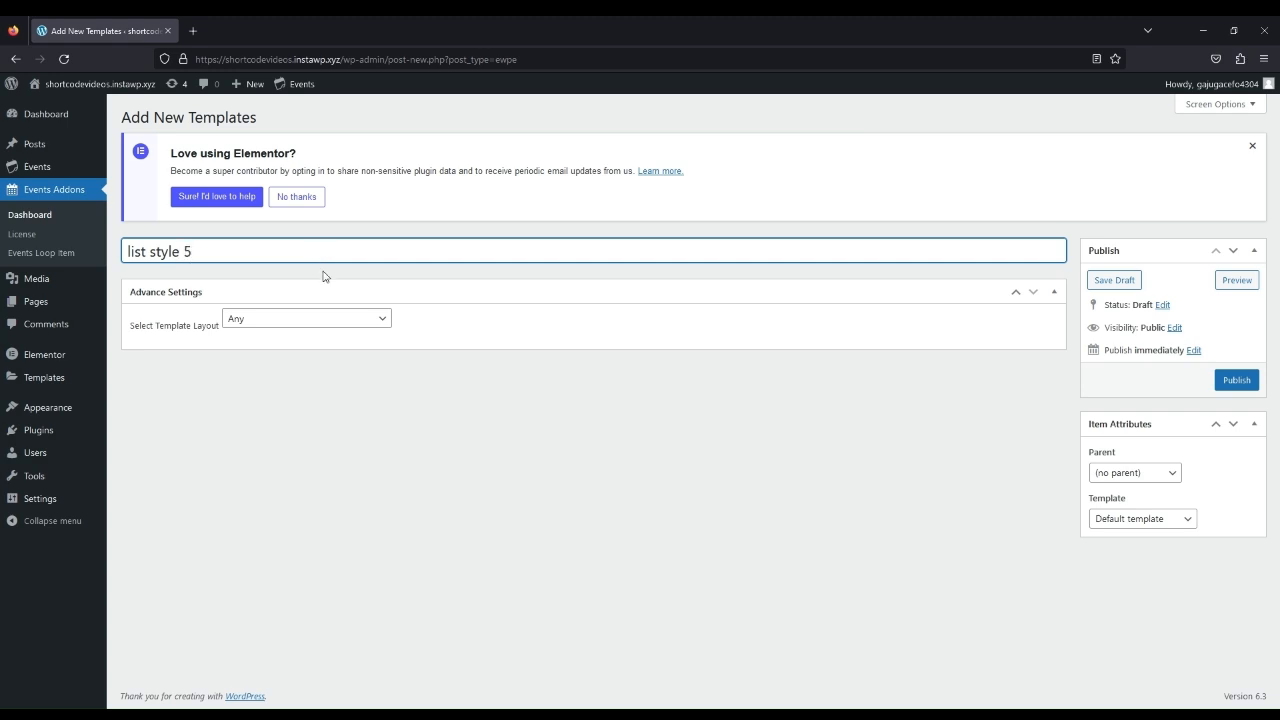
pyautogui.moveTo(320, 342)
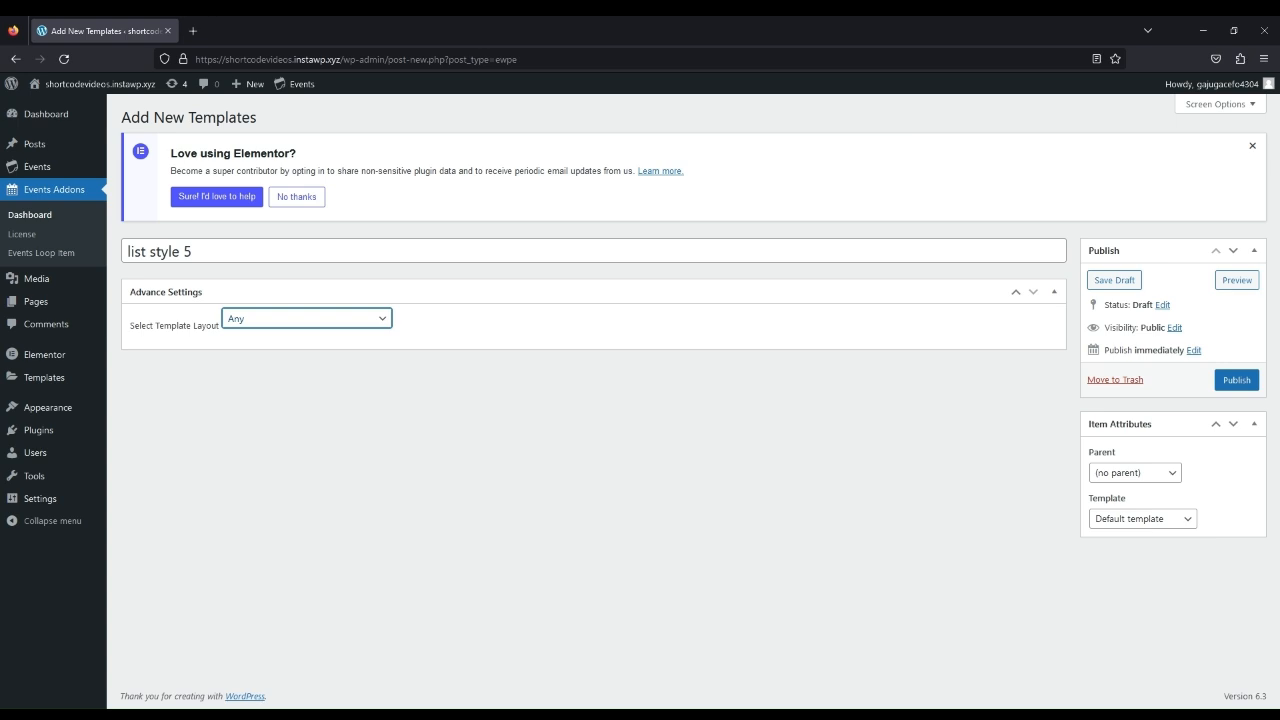
pyautogui.click(304, 318)
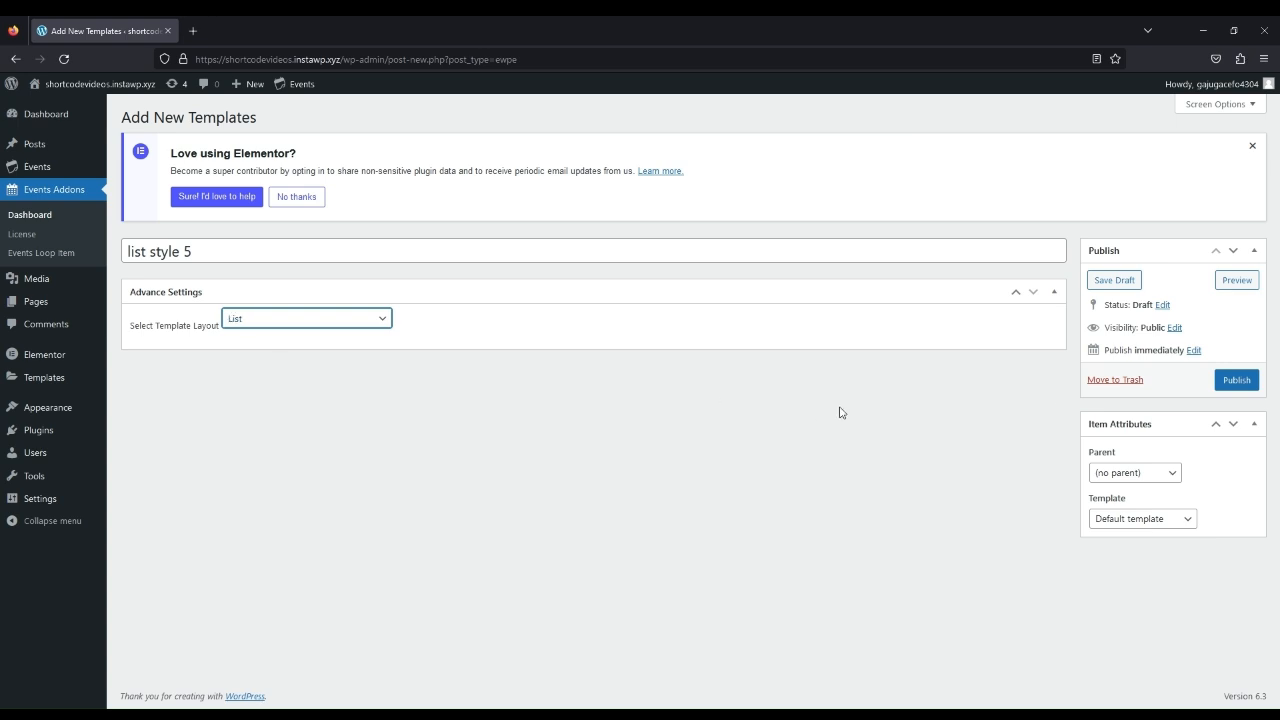
pyautogui.click(1236, 380)
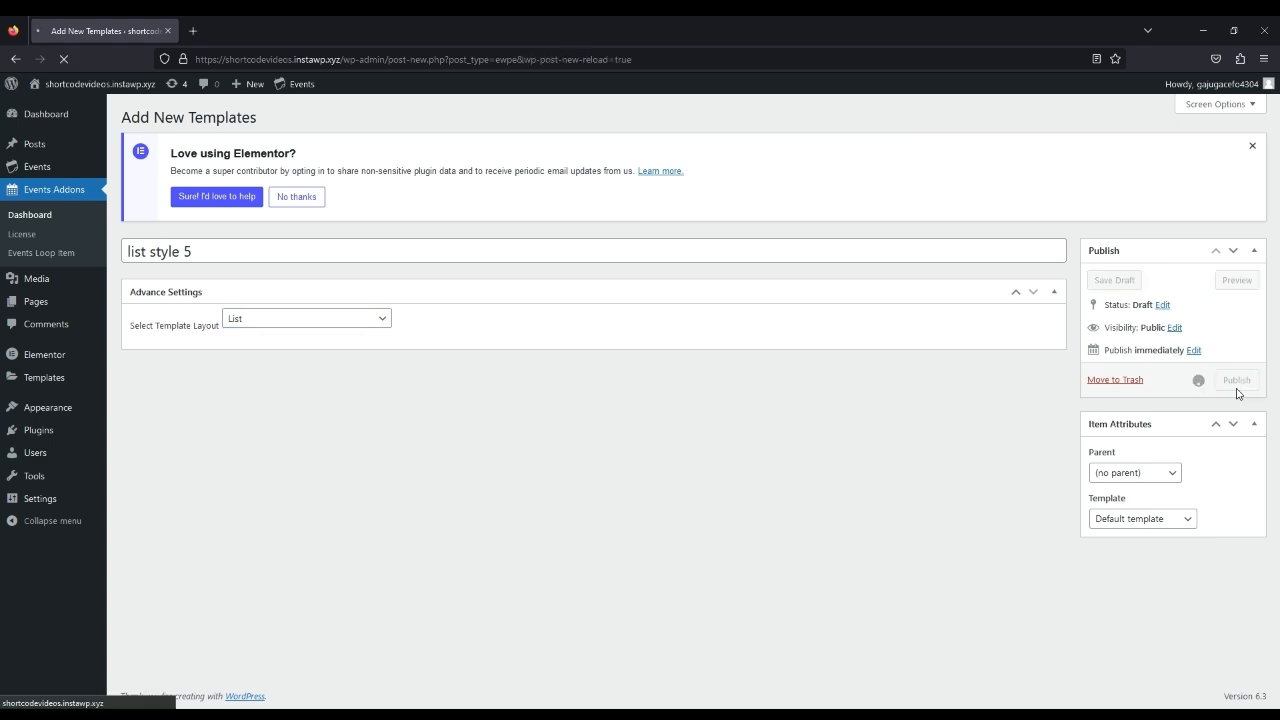
pyautogui.click(1236, 380)
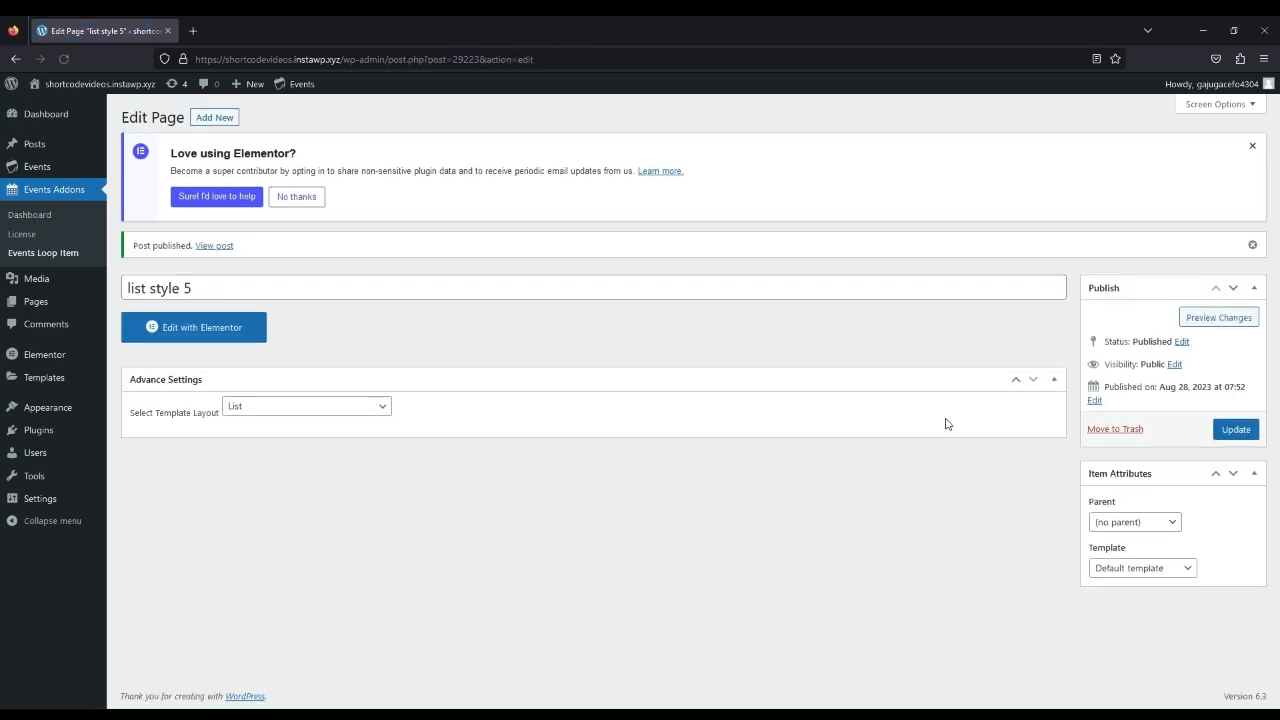
# Edit the template in Elementor and add a container with two empty inner columns
pyautogui.click(192, 328)
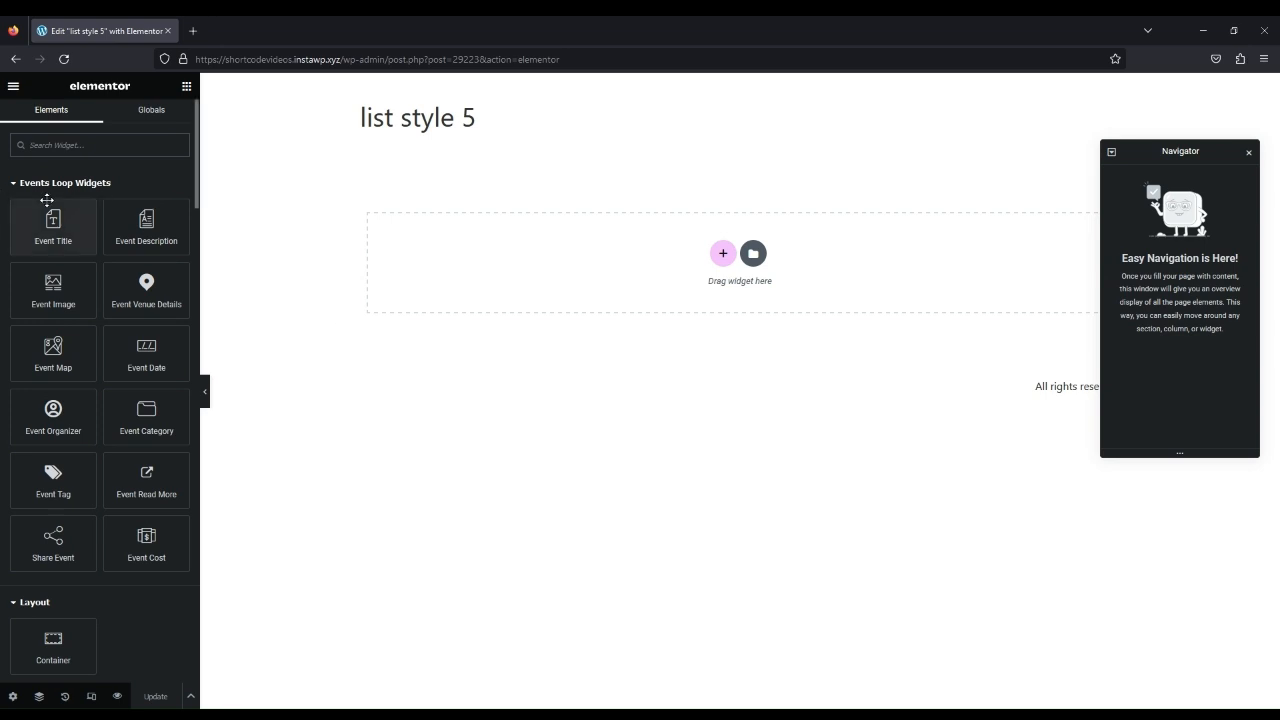
pyautogui.moveTo(146, 544)
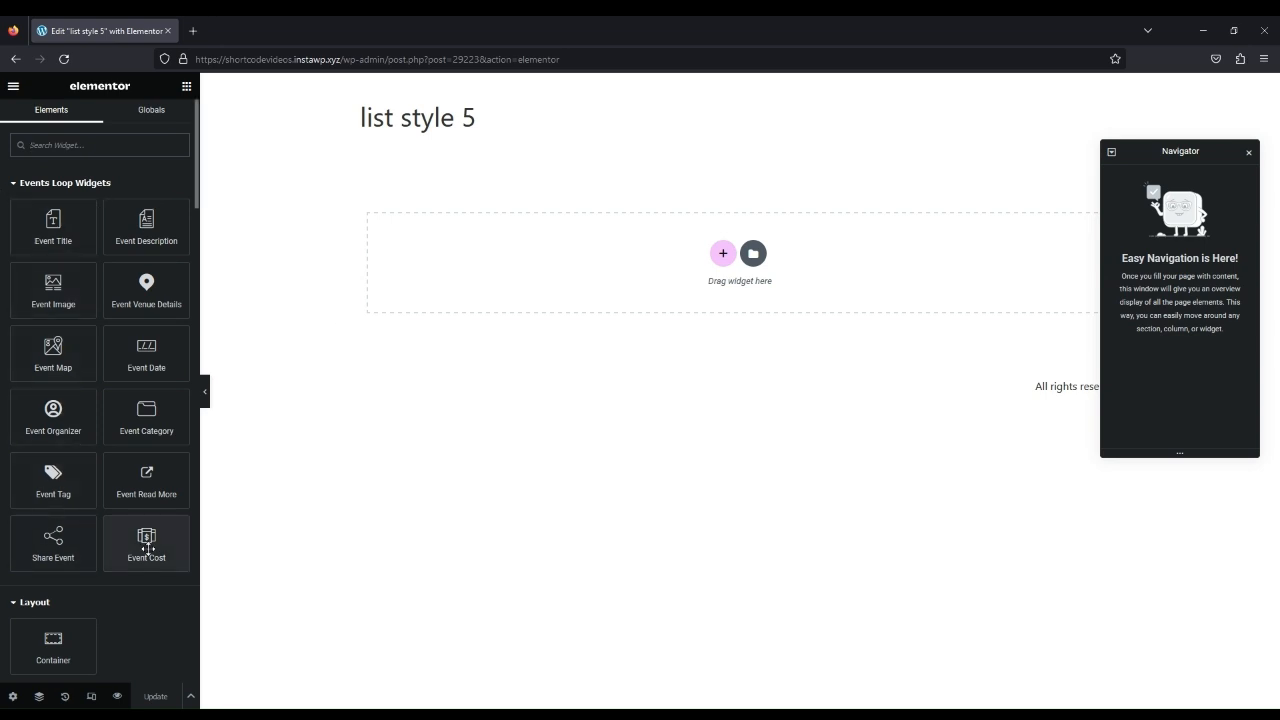
pyautogui.moveTo(174, 192)
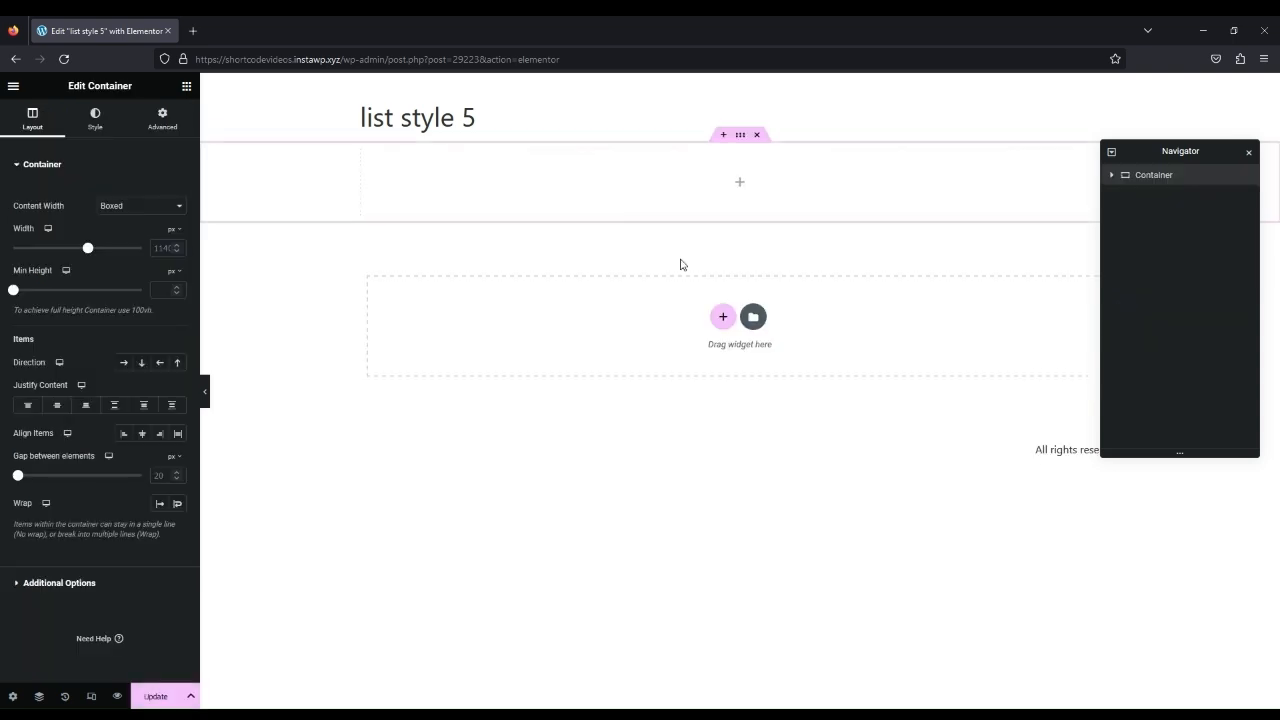
pyautogui.click(186, 86)
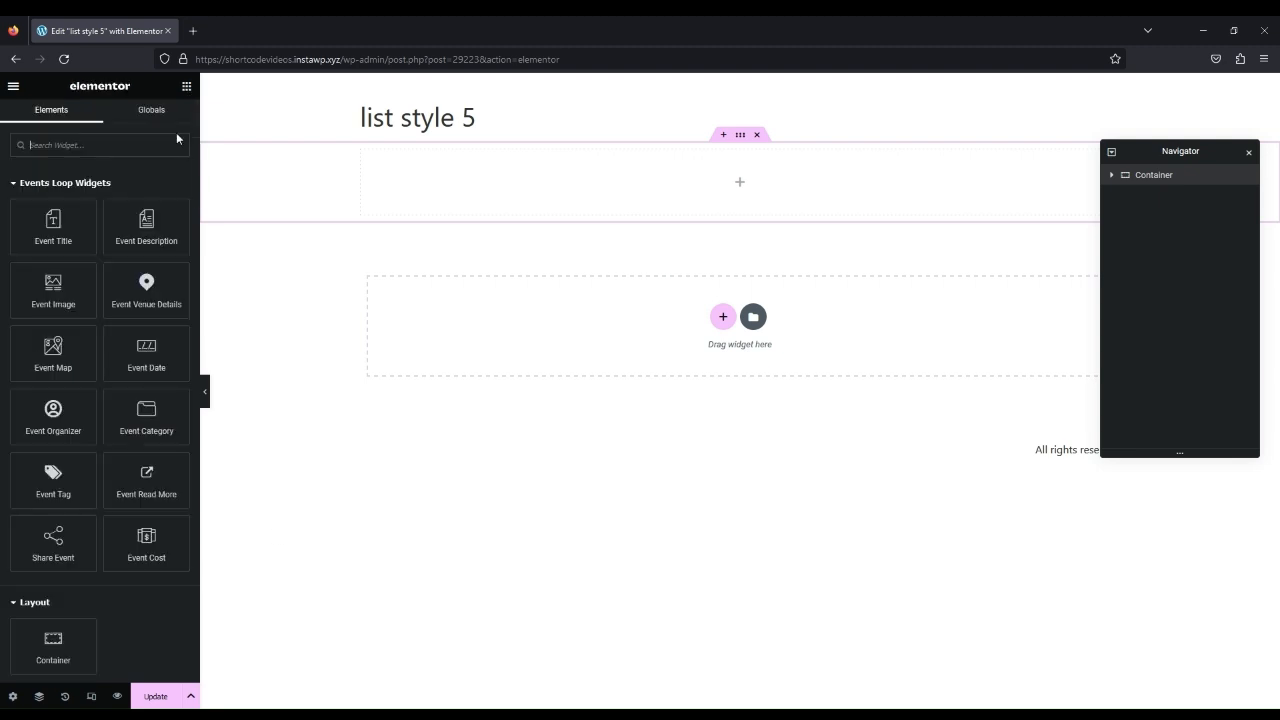
pyautogui.rightClick(368, 156)
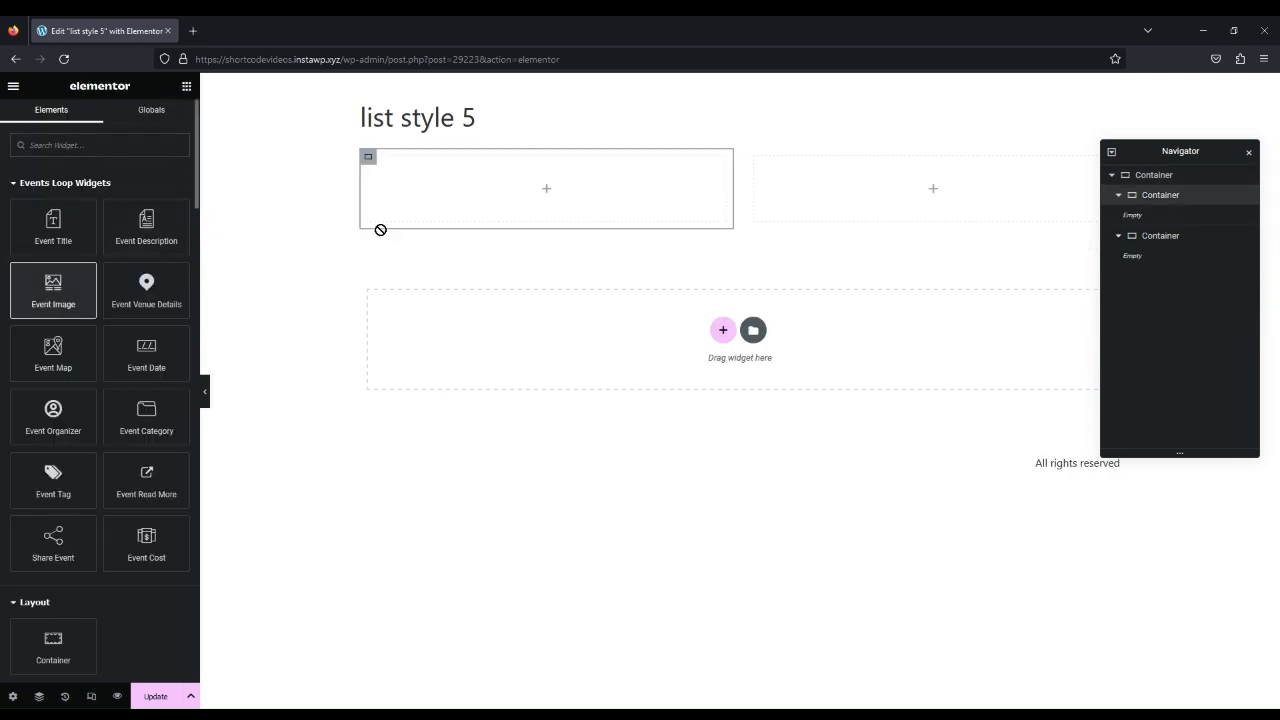
# Place the Event Image in the left column at full content width with a narrower column
pyautogui.moveTo(52, 290); pyautogui.dragTo(546, 188)
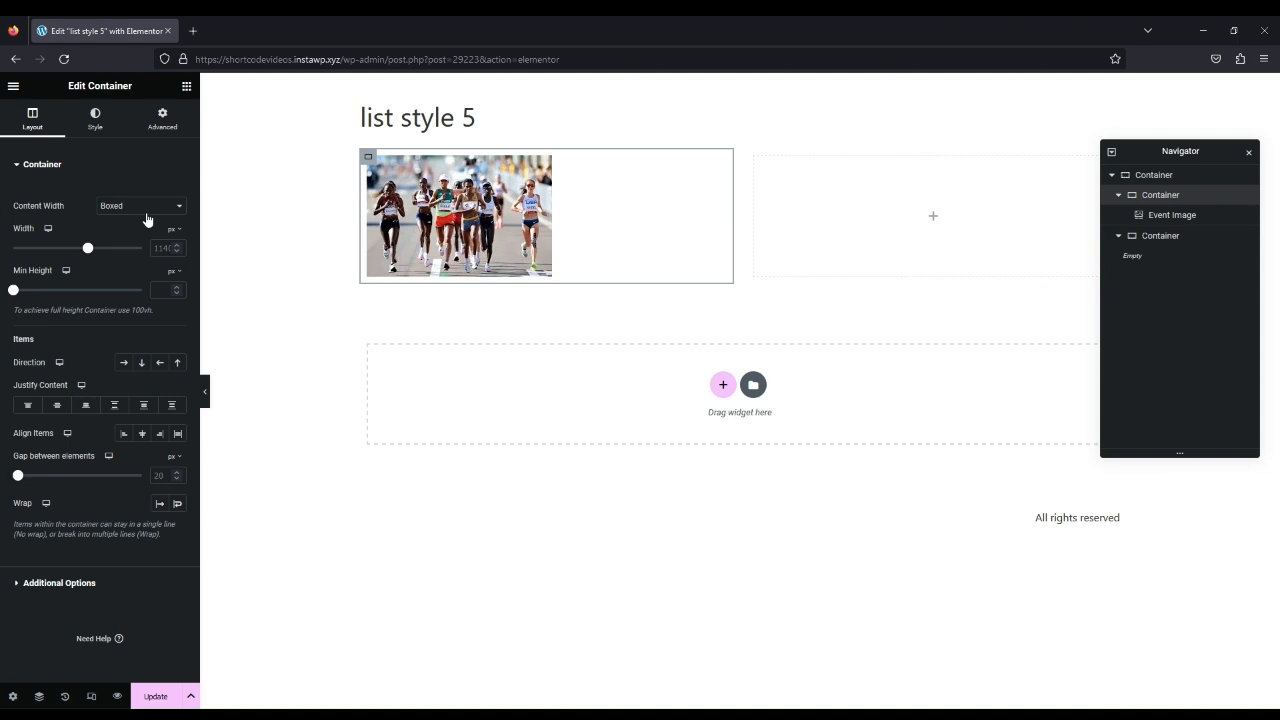
pyautogui.click(140, 204)
pyautogui.write('30')
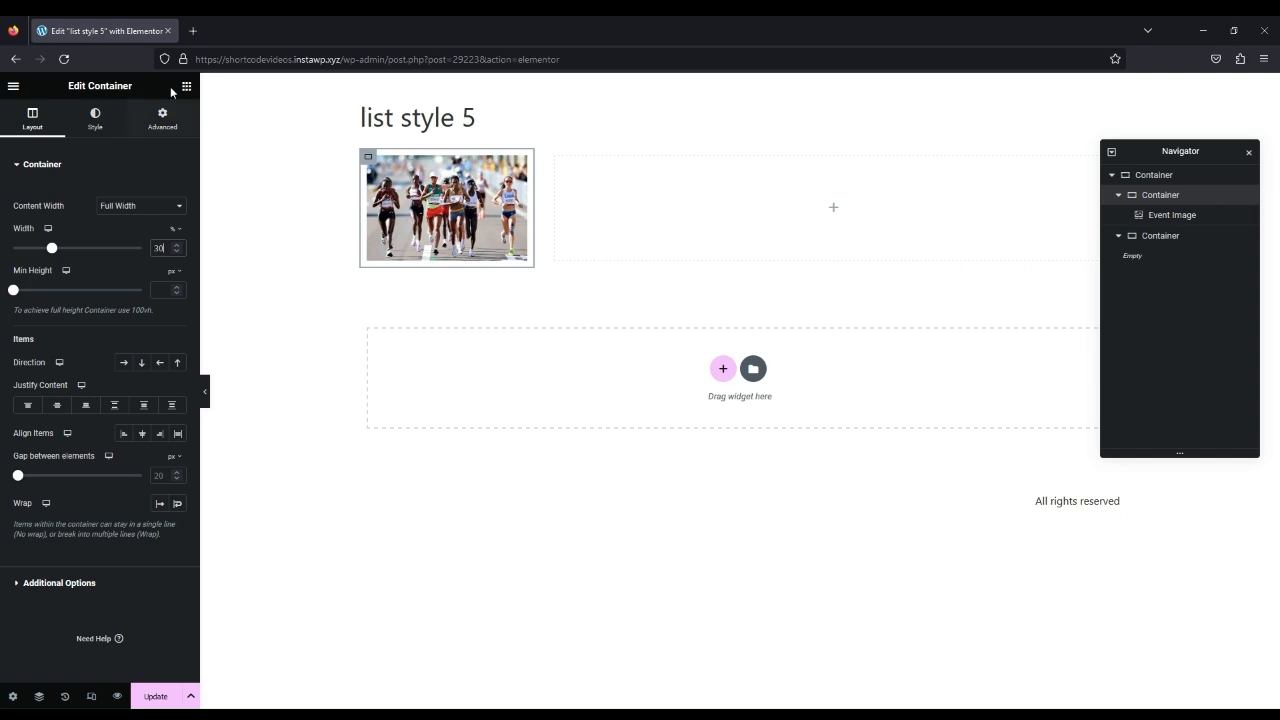
pyautogui.click(188, 86)
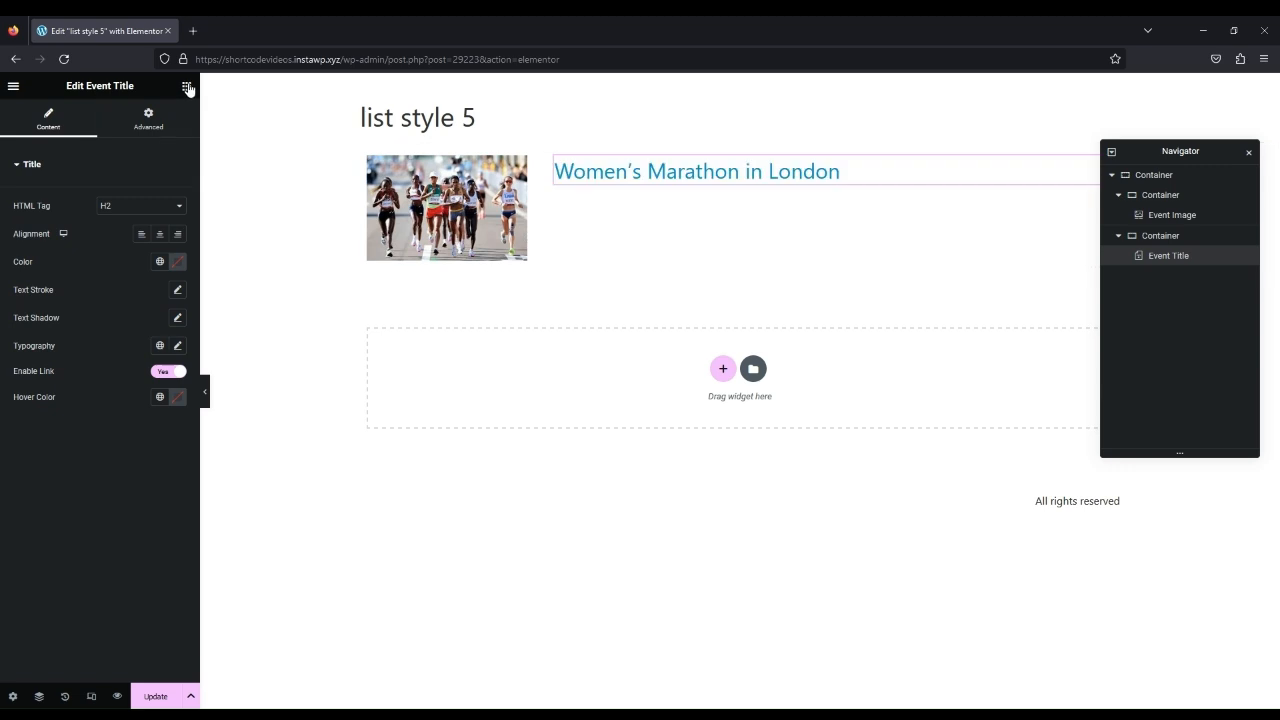
# Add the Event Description under the title as a Summary with a lower word count
pyautogui.click(188, 86)
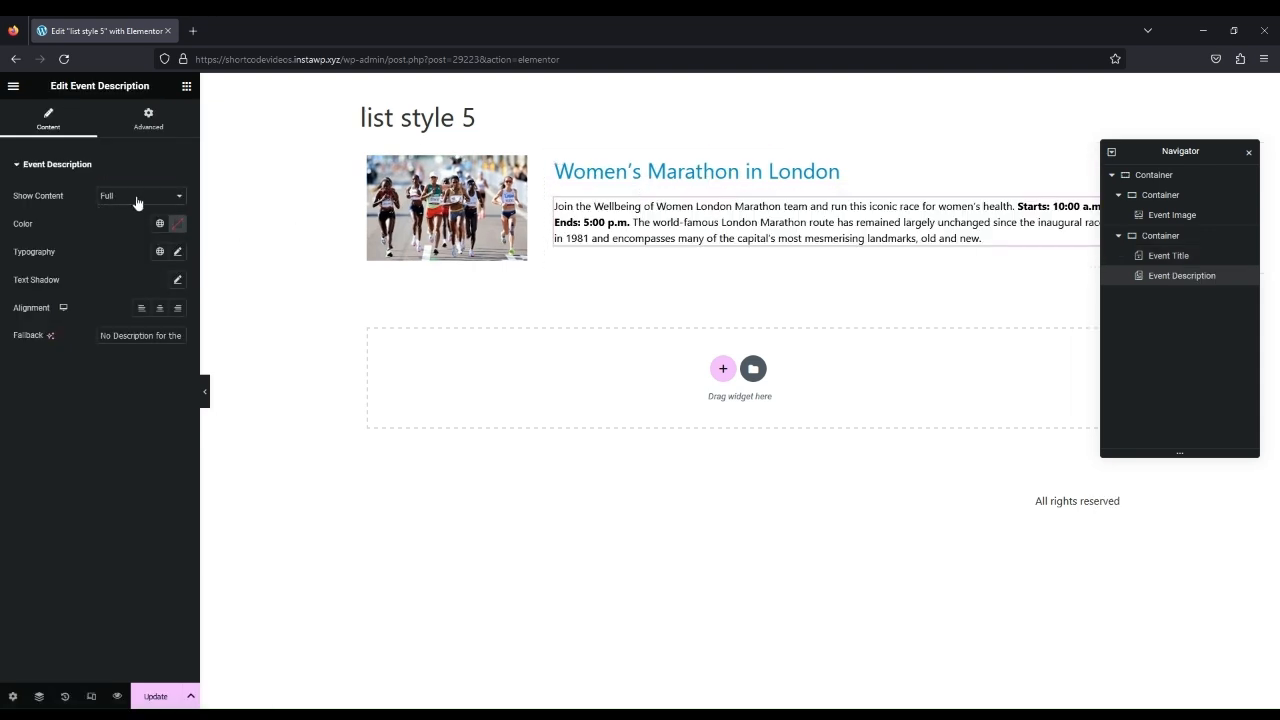
pyautogui.click(140, 196)
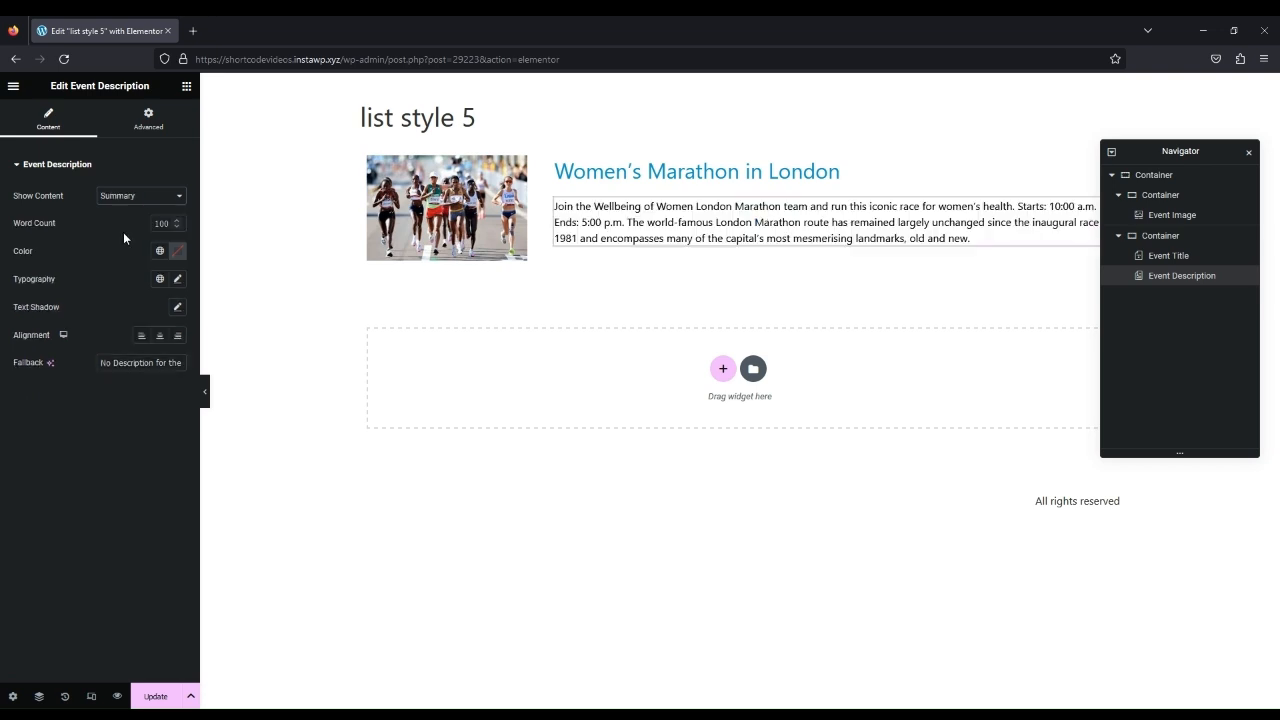
pyautogui.click(162, 224)
pyautogui.write('40')
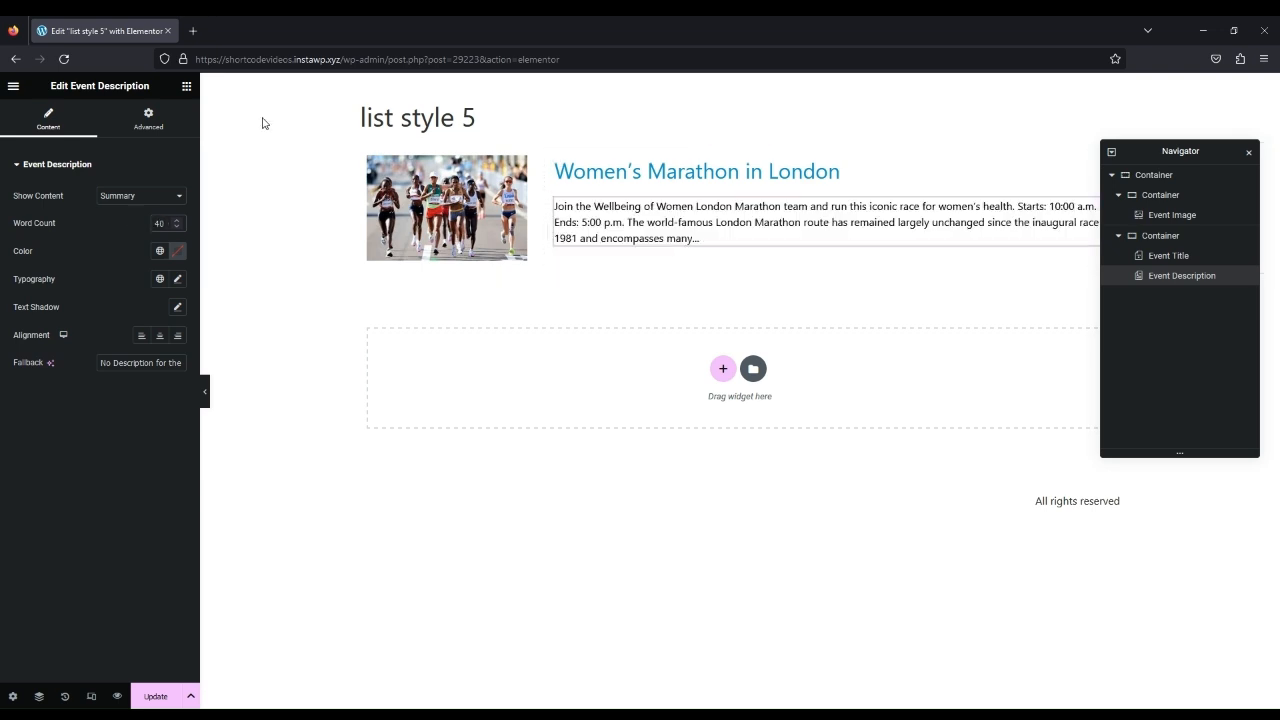
pyautogui.click(184, 86)
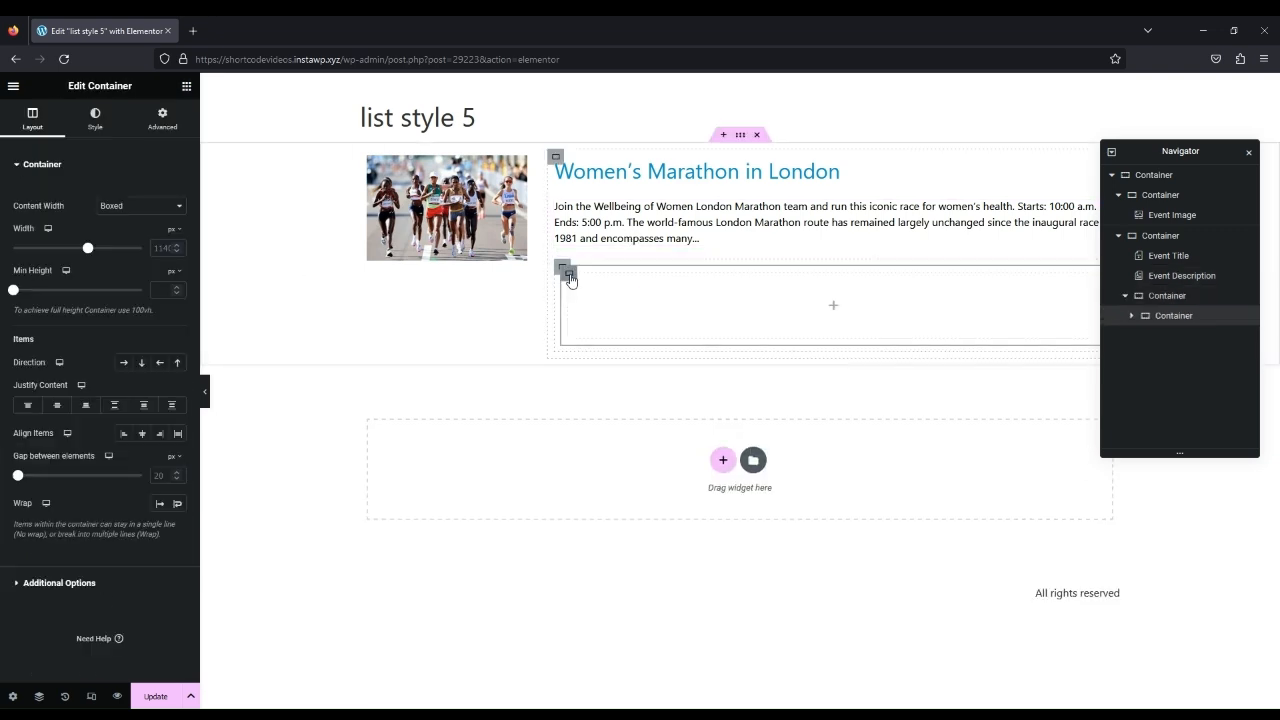
# Set the inner container to Row direction with two child boxes and place Event Cost in the left one
pyautogui.click(124, 362)
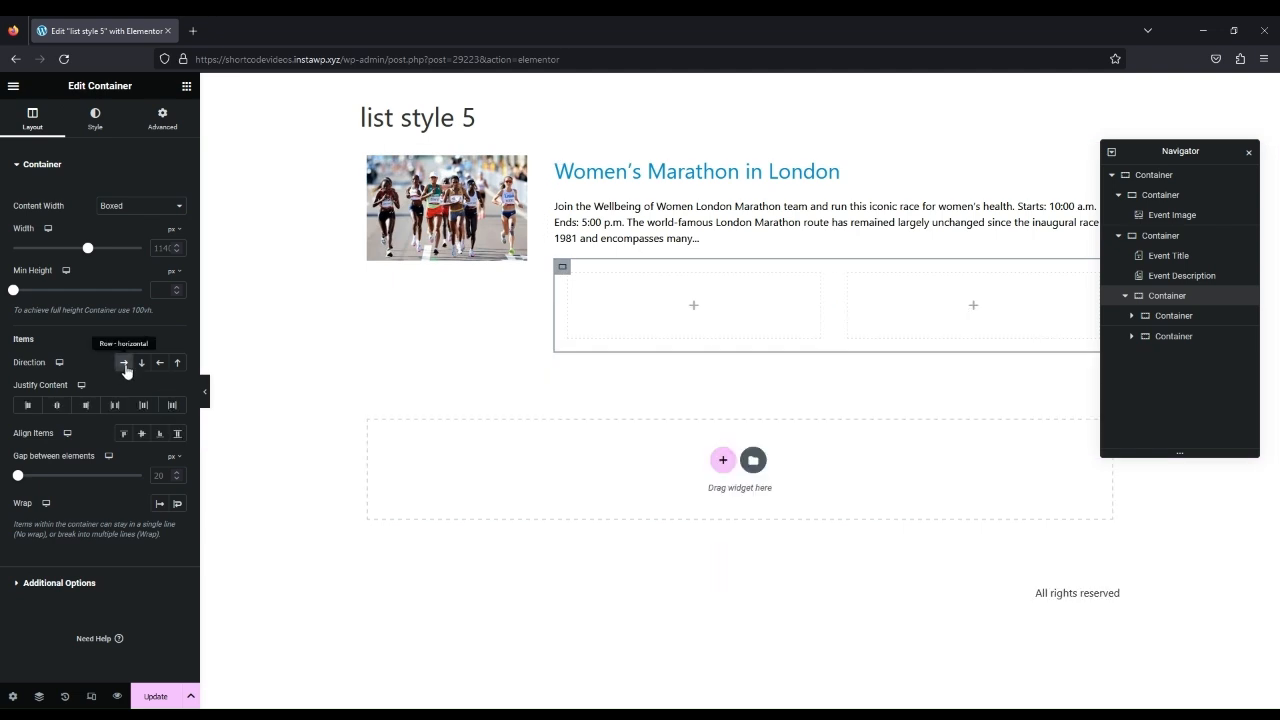
pyautogui.click(188, 90)
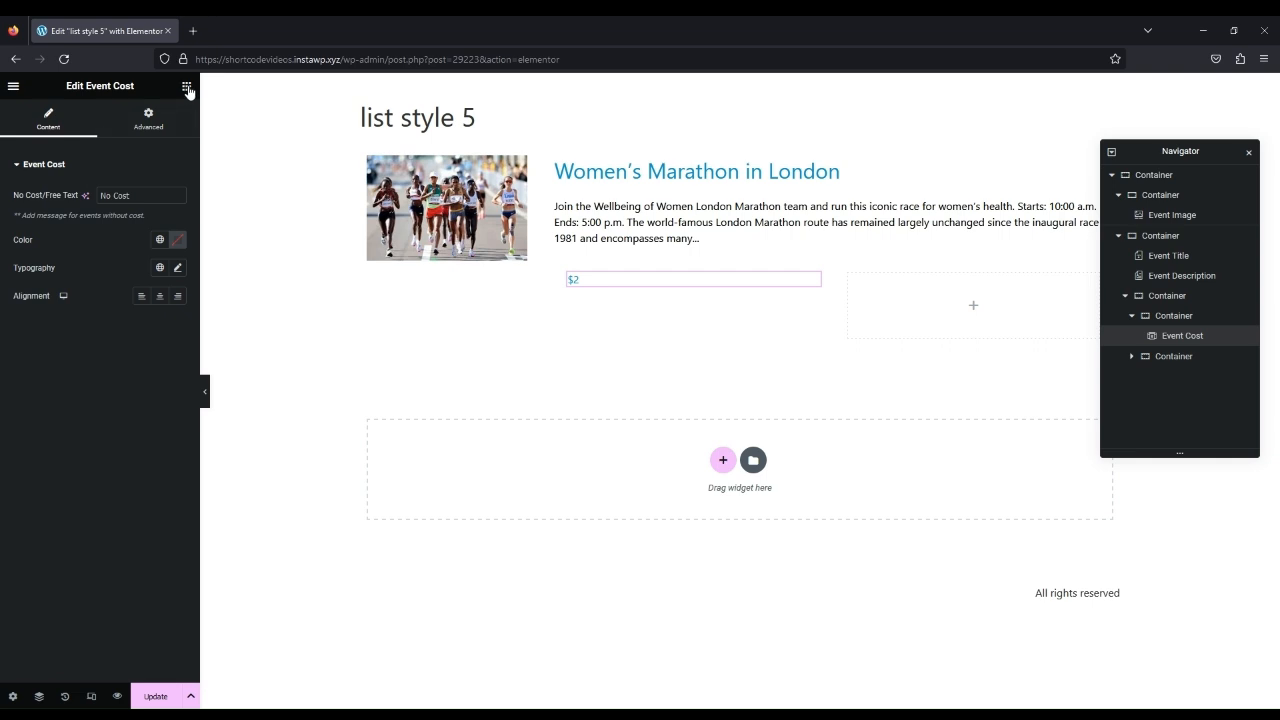
pyautogui.click(188, 86)
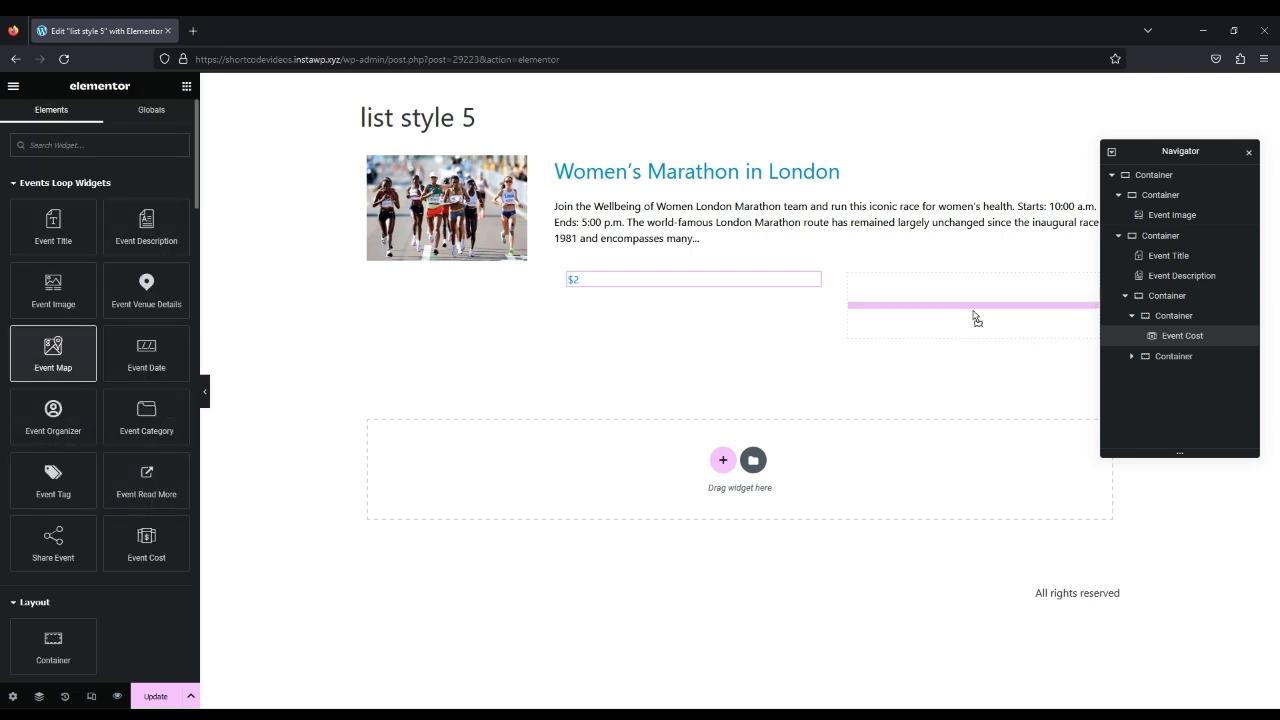
# Place the Event Map in the right box as Only Map Link, aligned right
pyautogui.click(970, 308)
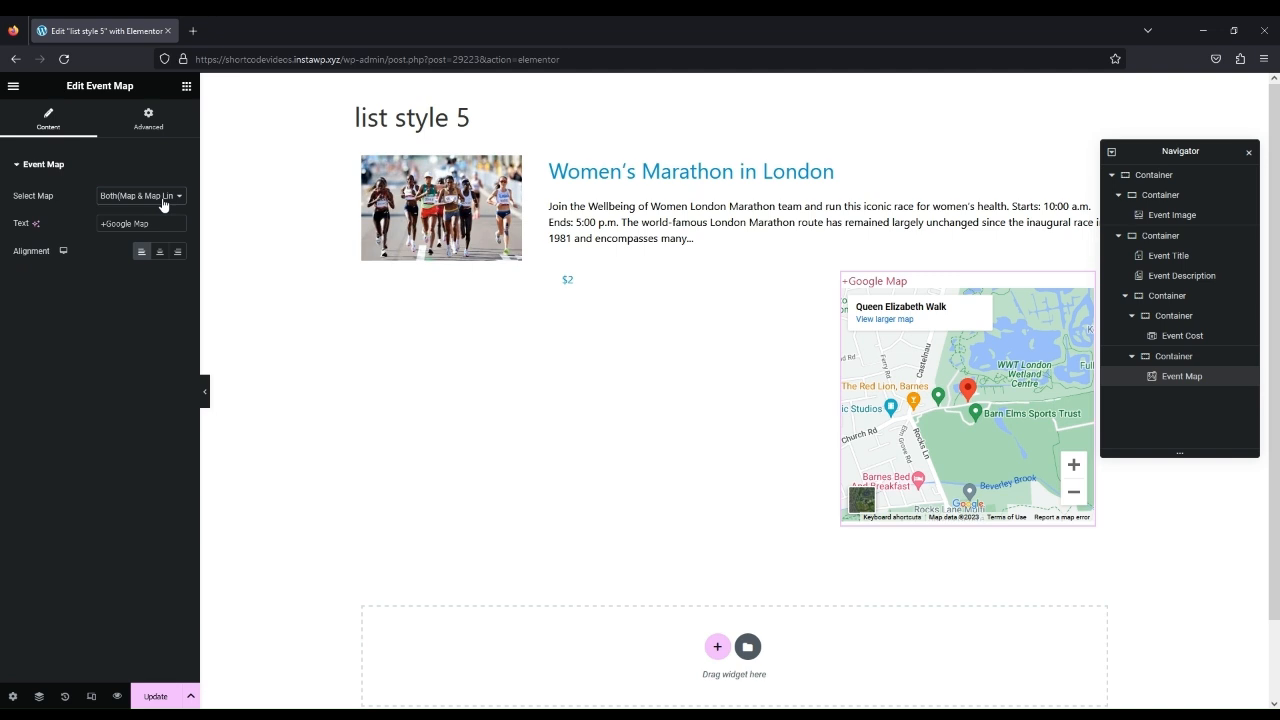
pyautogui.click(140, 196)
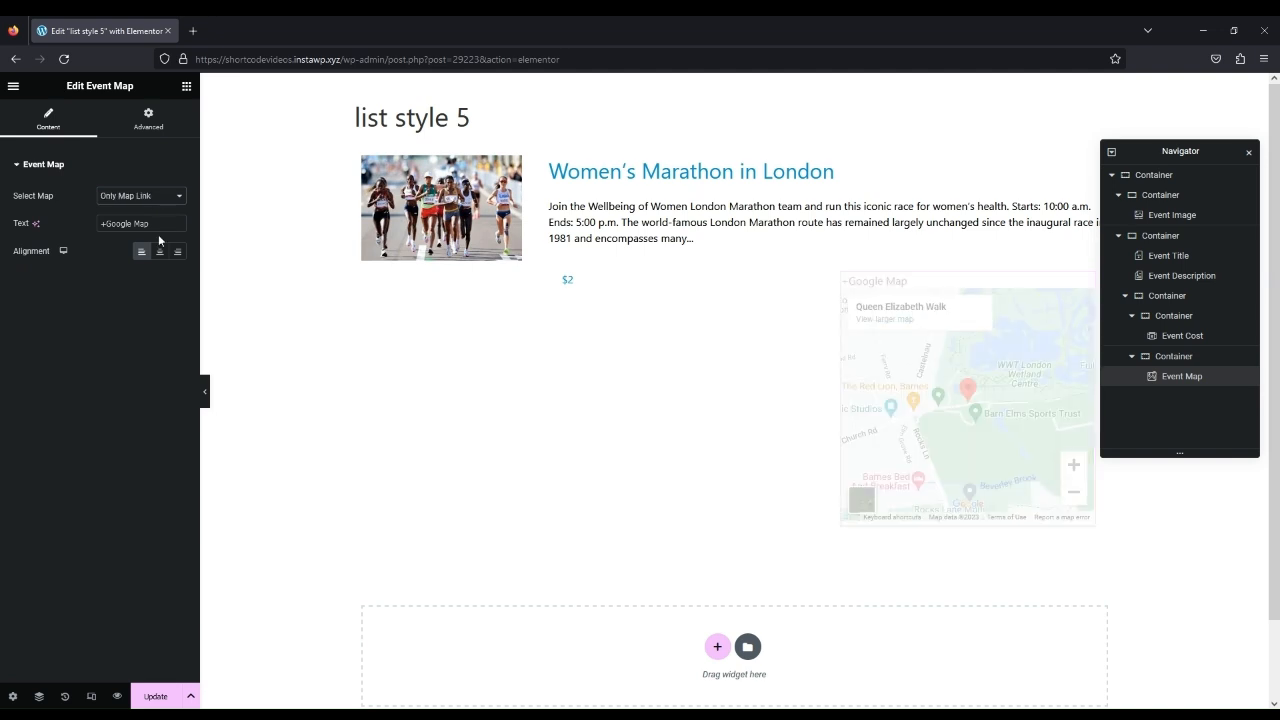
pyautogui.click(176, 252)
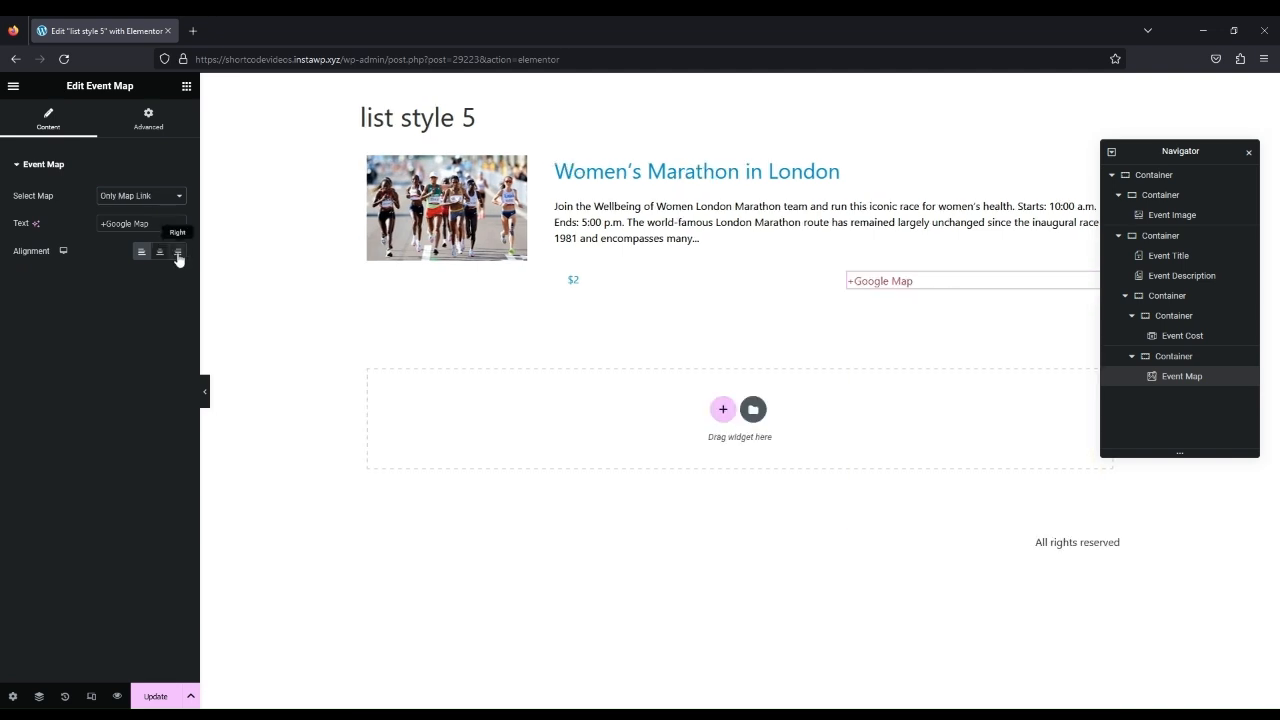
pyautogui.click(176, 252)
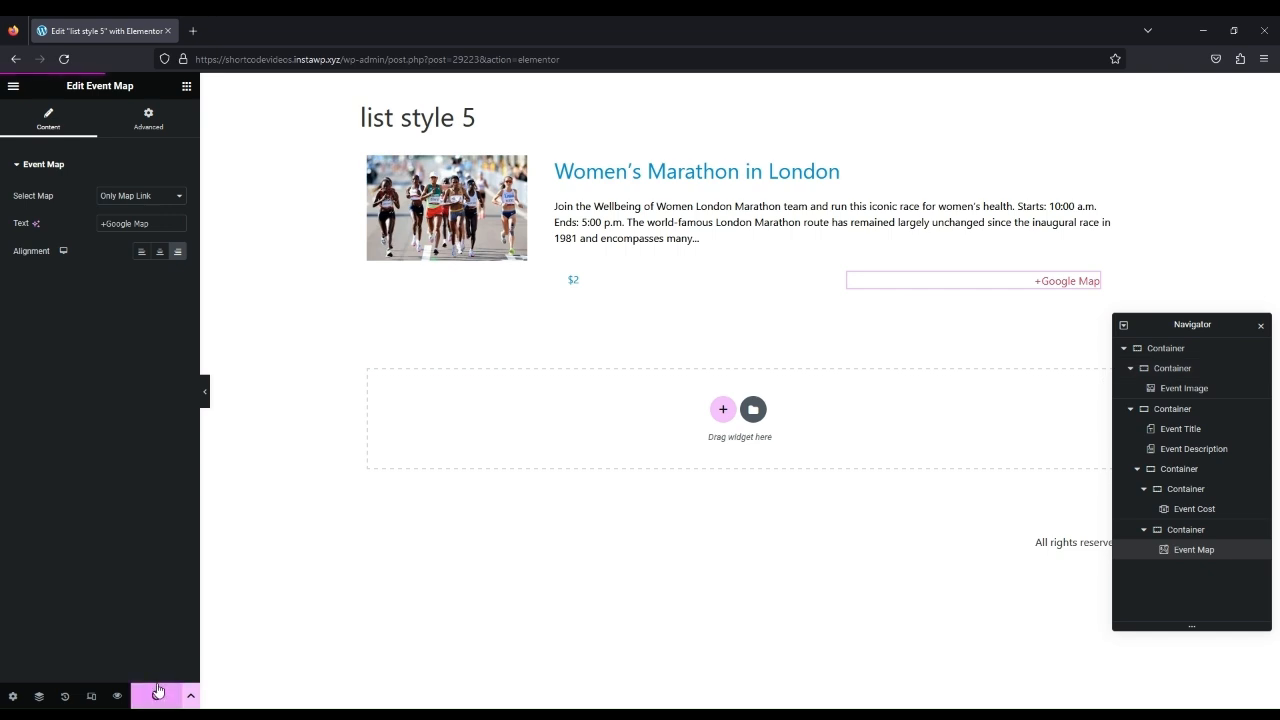
# Update the template and preview it in a new browser tab
pyautogui.click(156, 692)
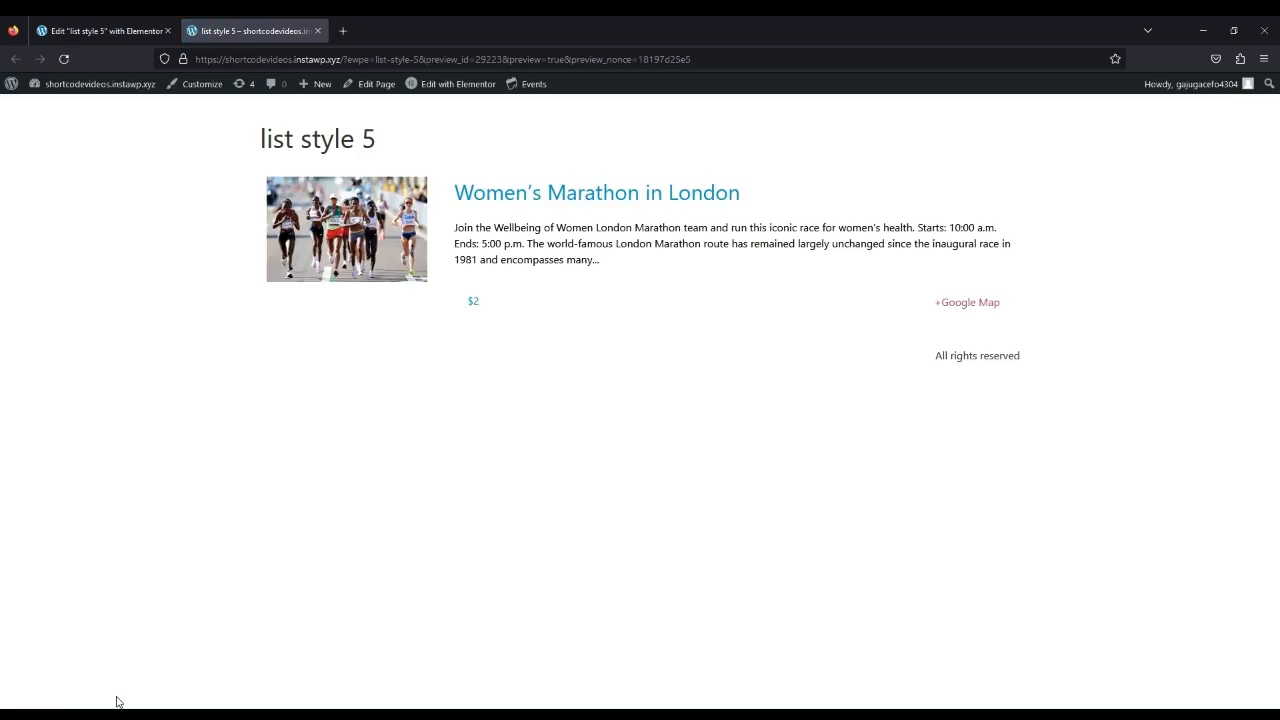
pyautogui.moveTo(144, 684)
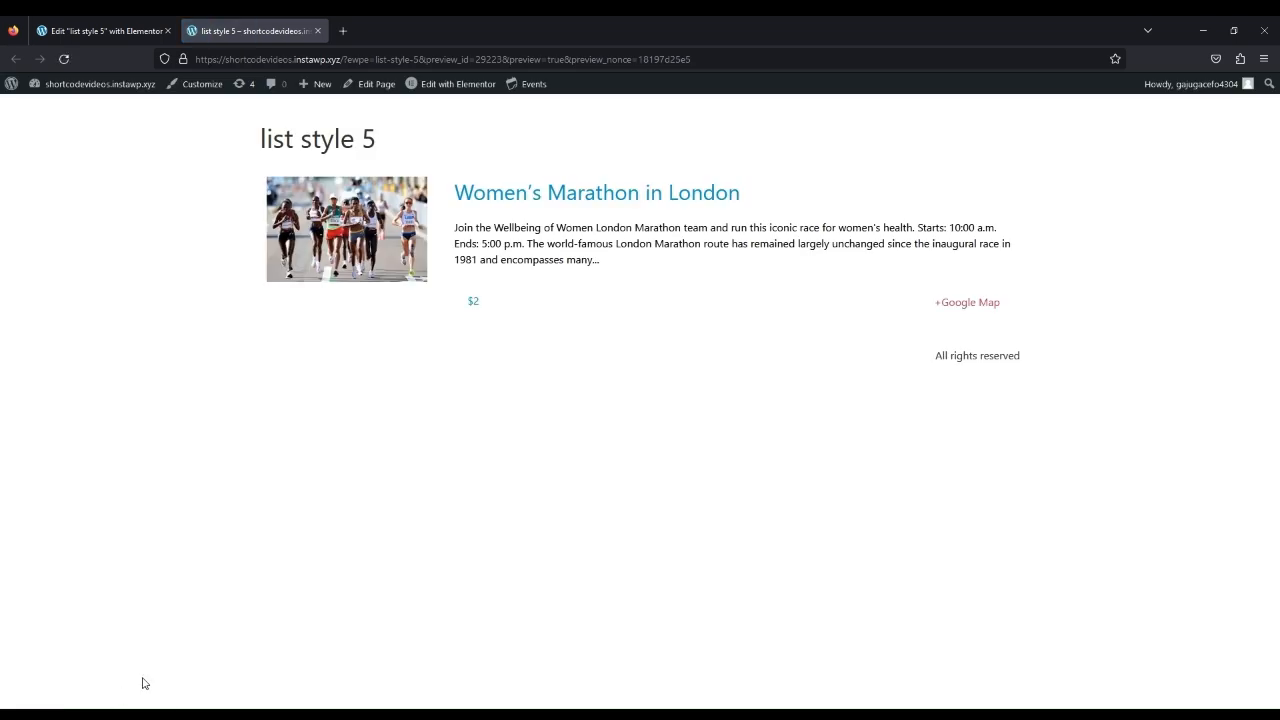
pyautogui.click(100, 30)
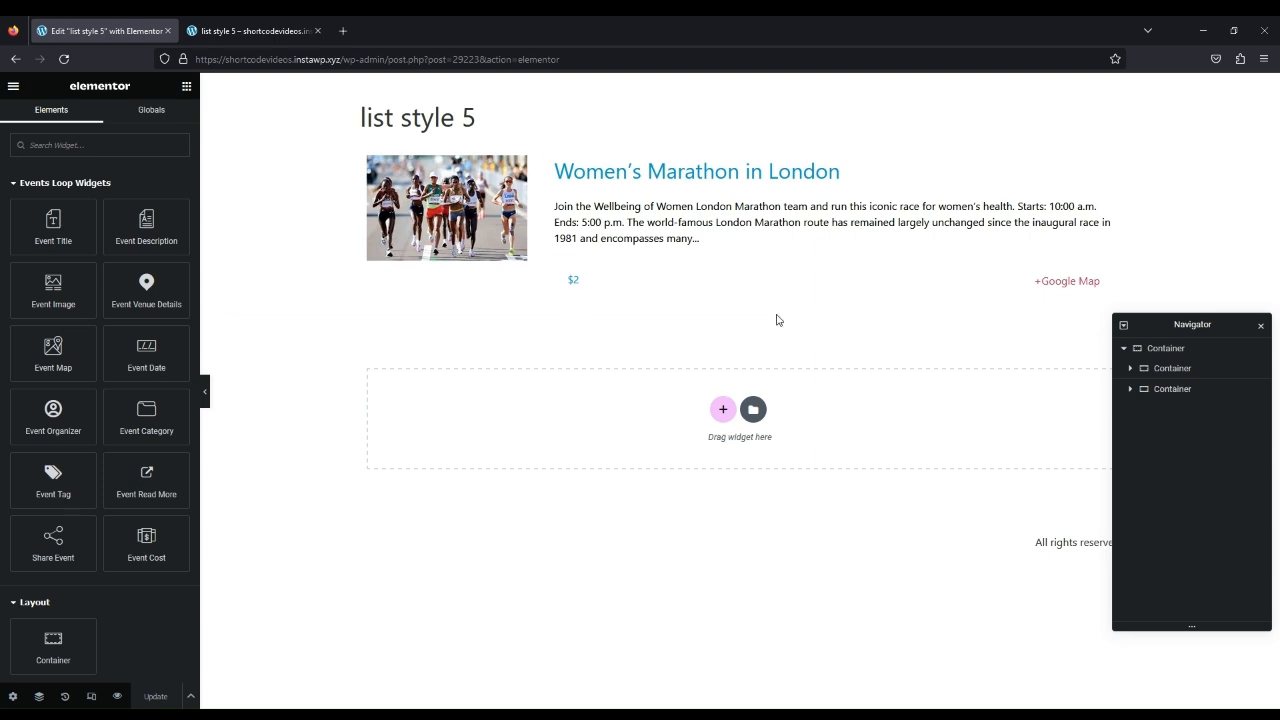
# Set the event details container's gap between elements to 0 and update the template
pyautogui.click(572, 280)
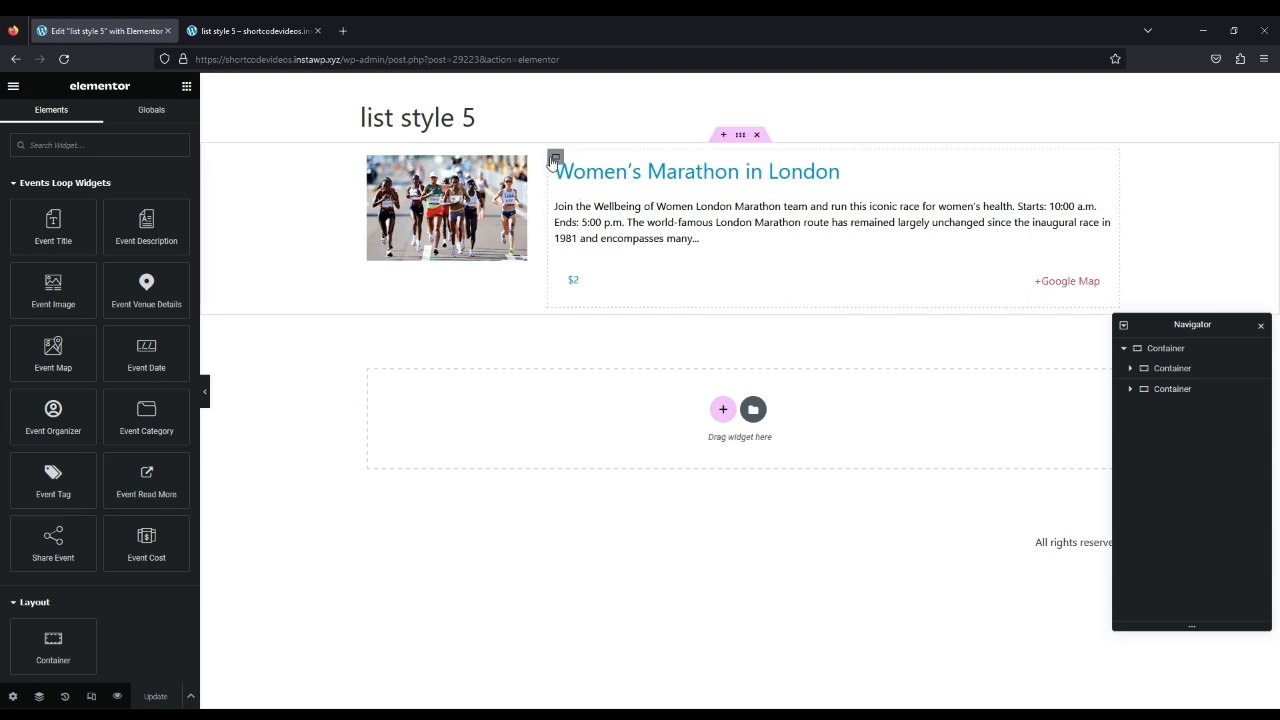
pyautogui.click(556, 156)
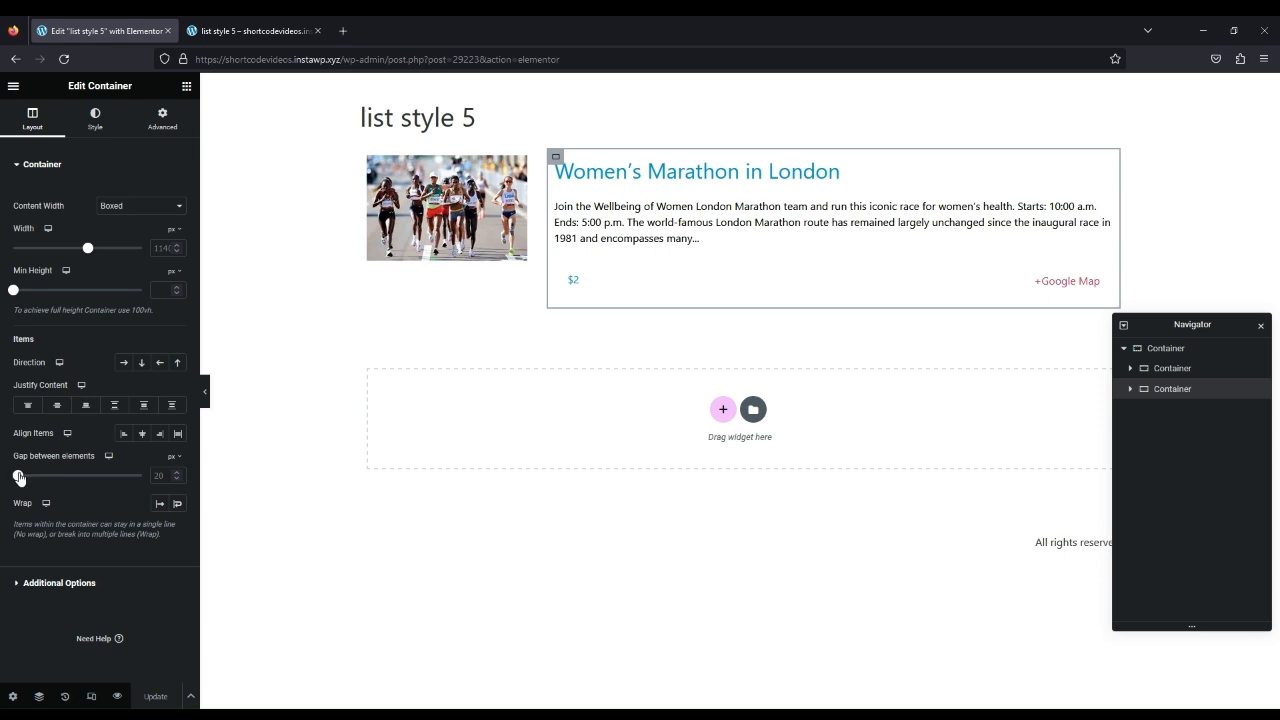
pyautogui.moveTo(18, 476); pyautogui.dragTo(8, 476)
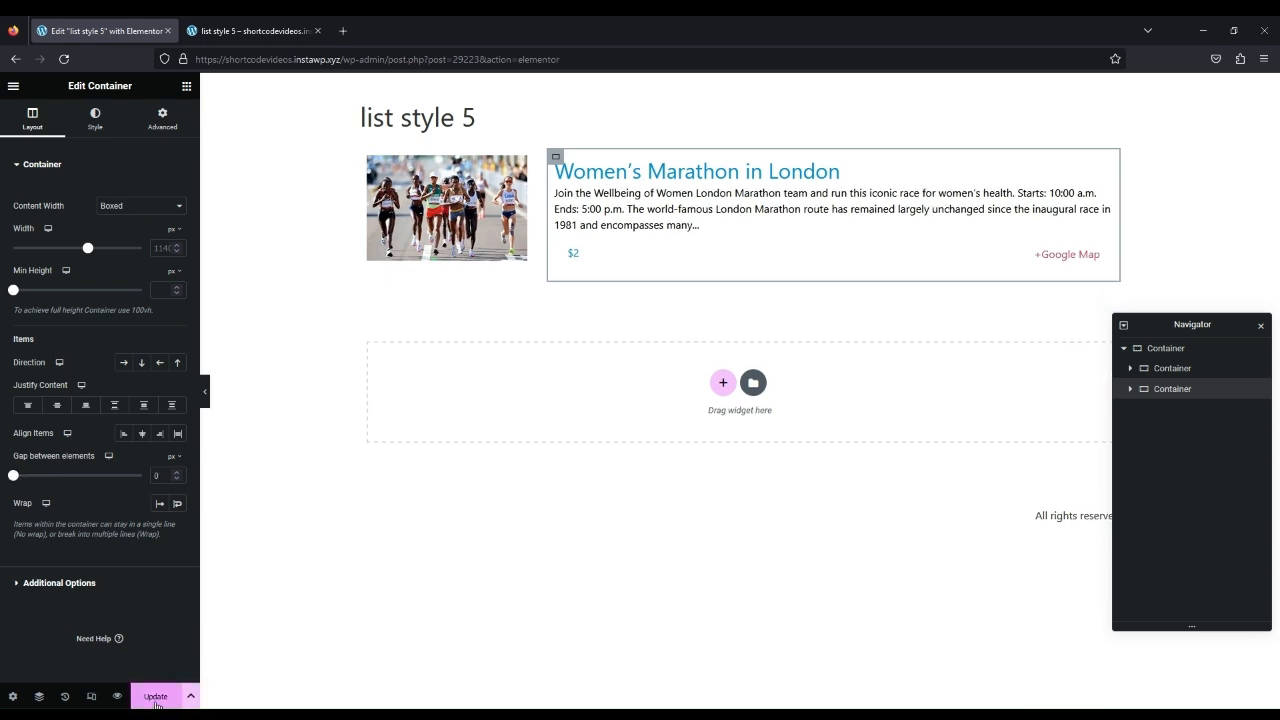
pyautogui.click(156, 696)
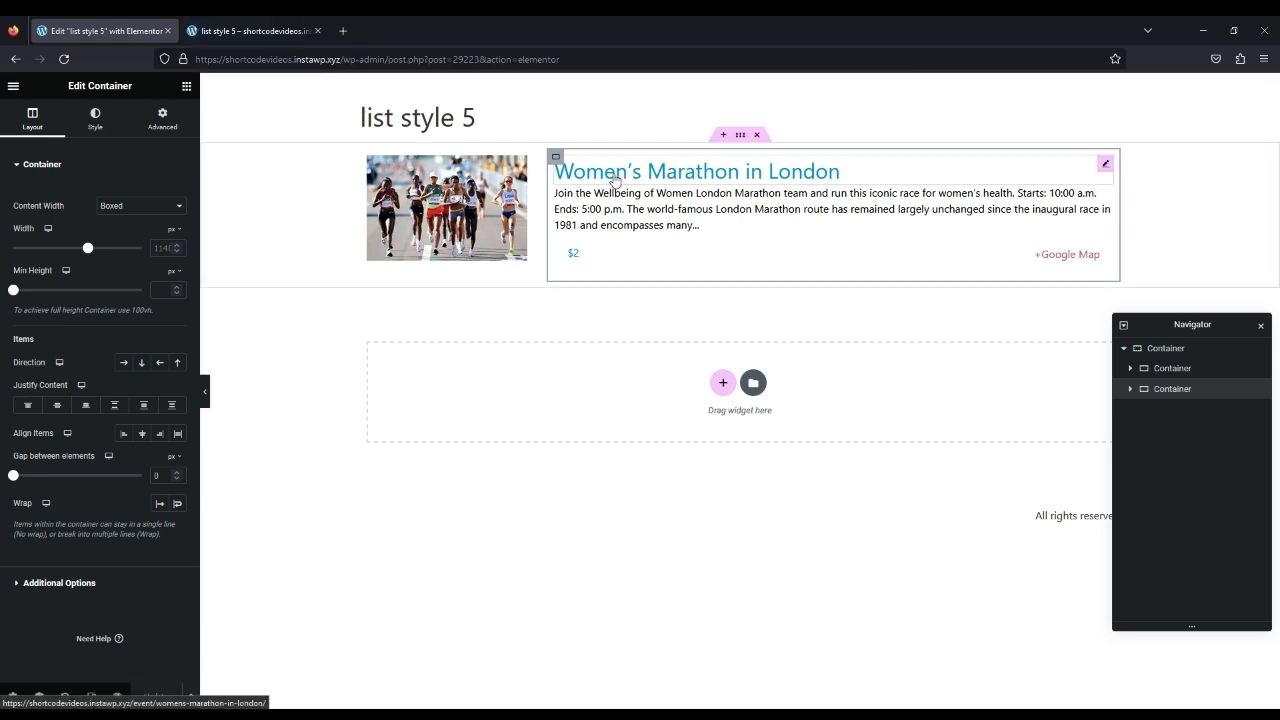
# Set Enable Link to Yes on the Event Image widget and update the template
pyautogui.click(696, 172)
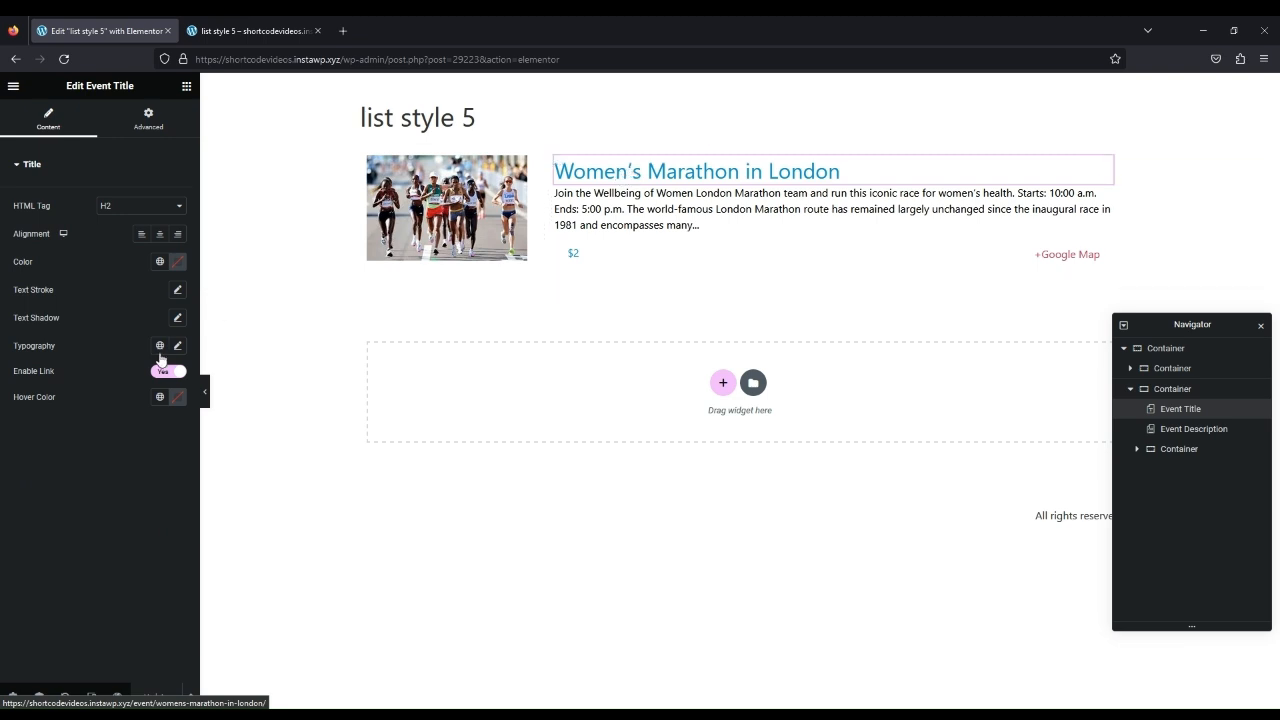
pyautogui.click(168, 370)
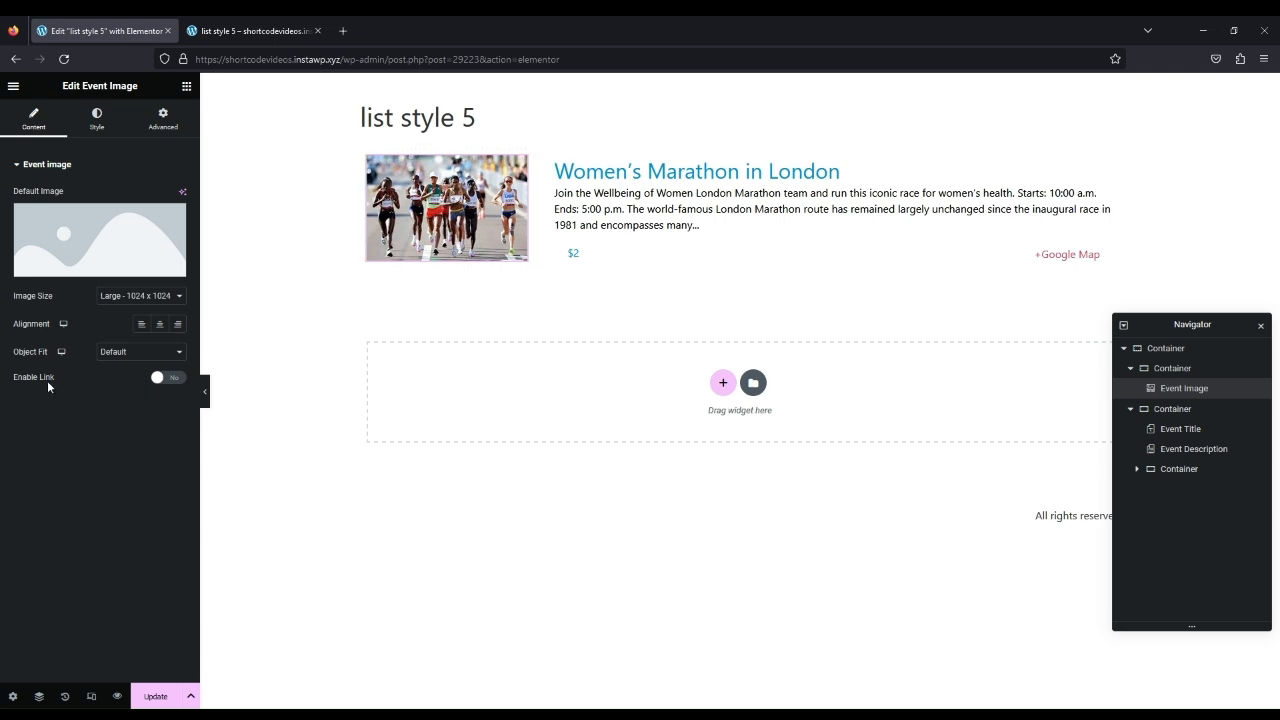
pyautogui.click(168, 376)
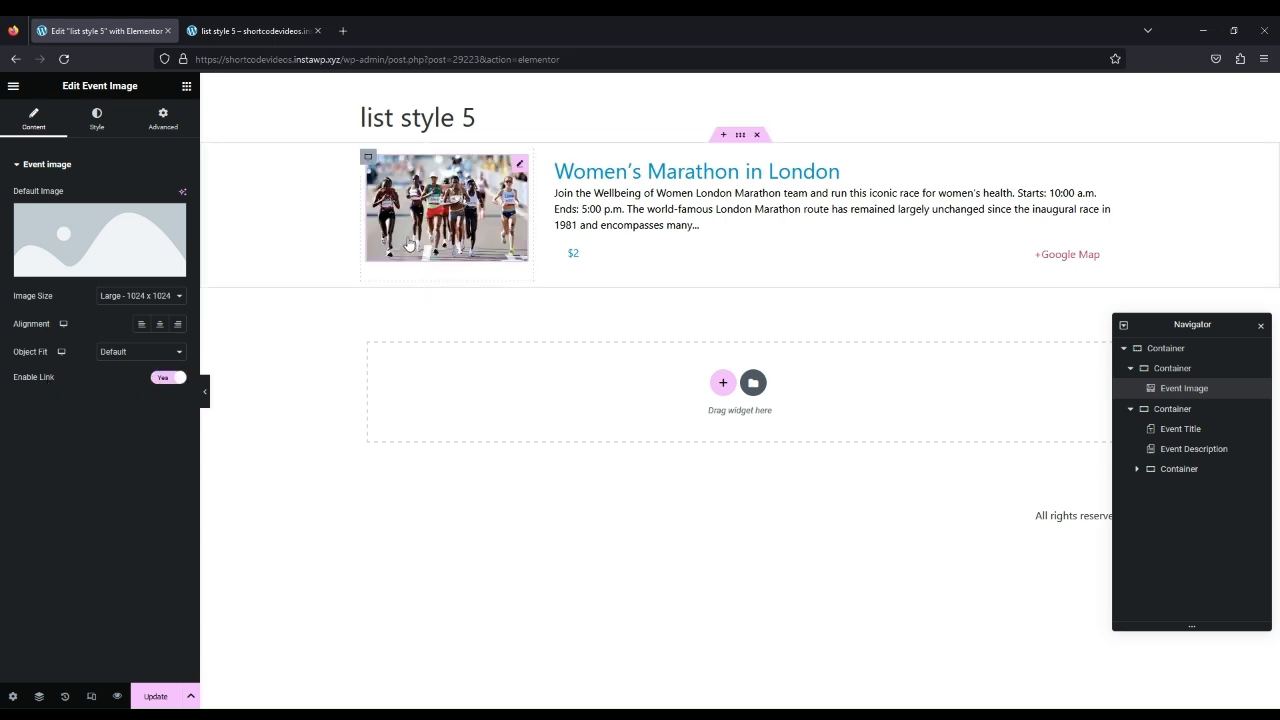
pyautogui.moveTo(400, 244)
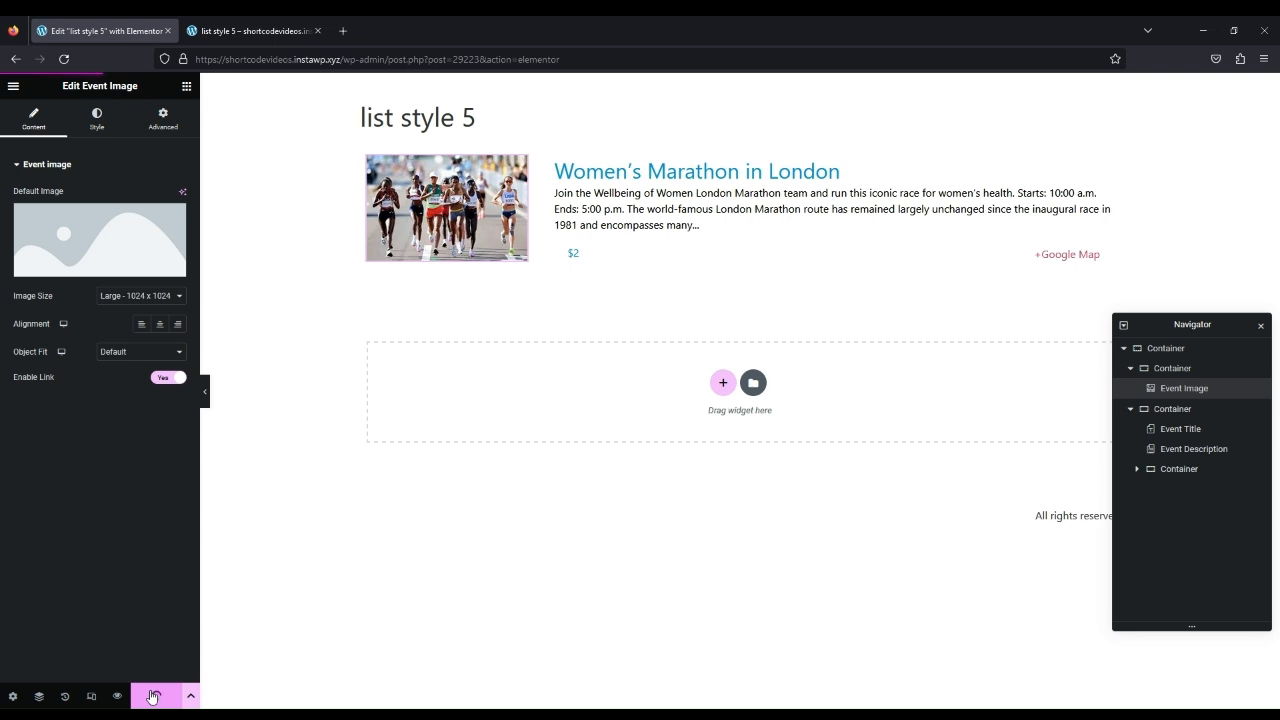
# In the preview tab, follow the event link to the Women's Marathon in London page, then return to the editor
pyautogui.click(252, 30)
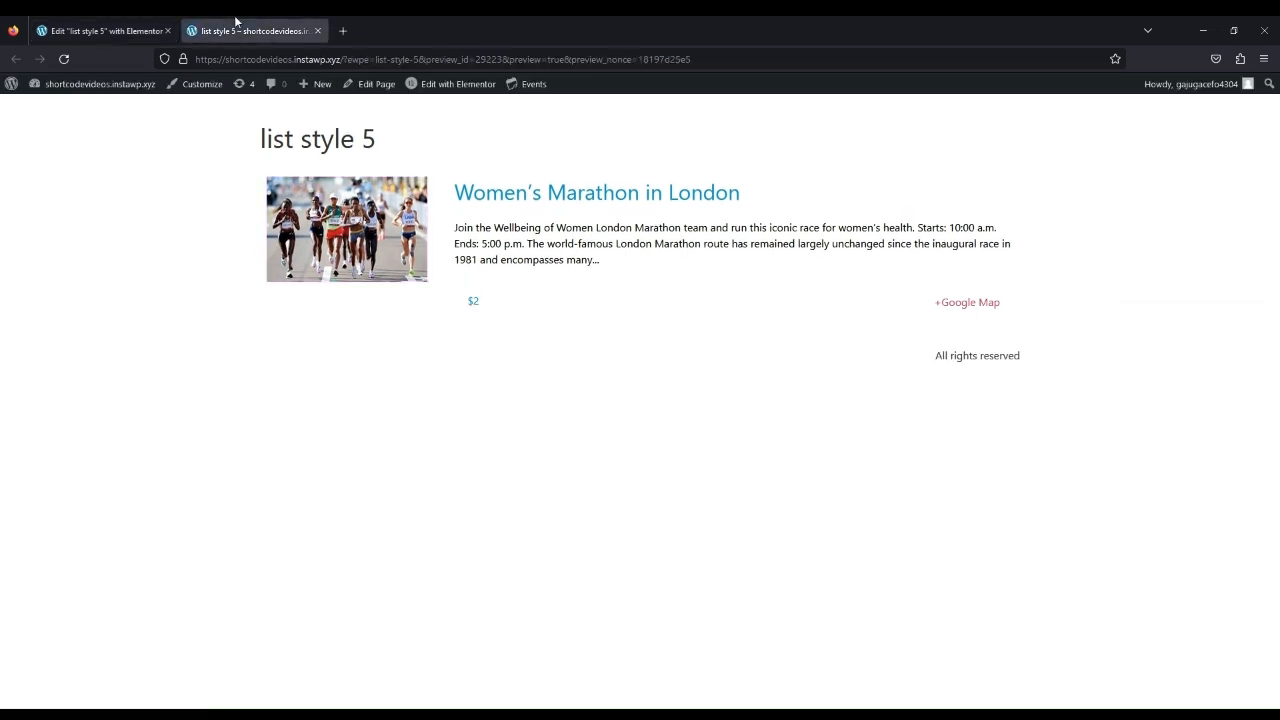
pyautogui.moveTo(584, 196)
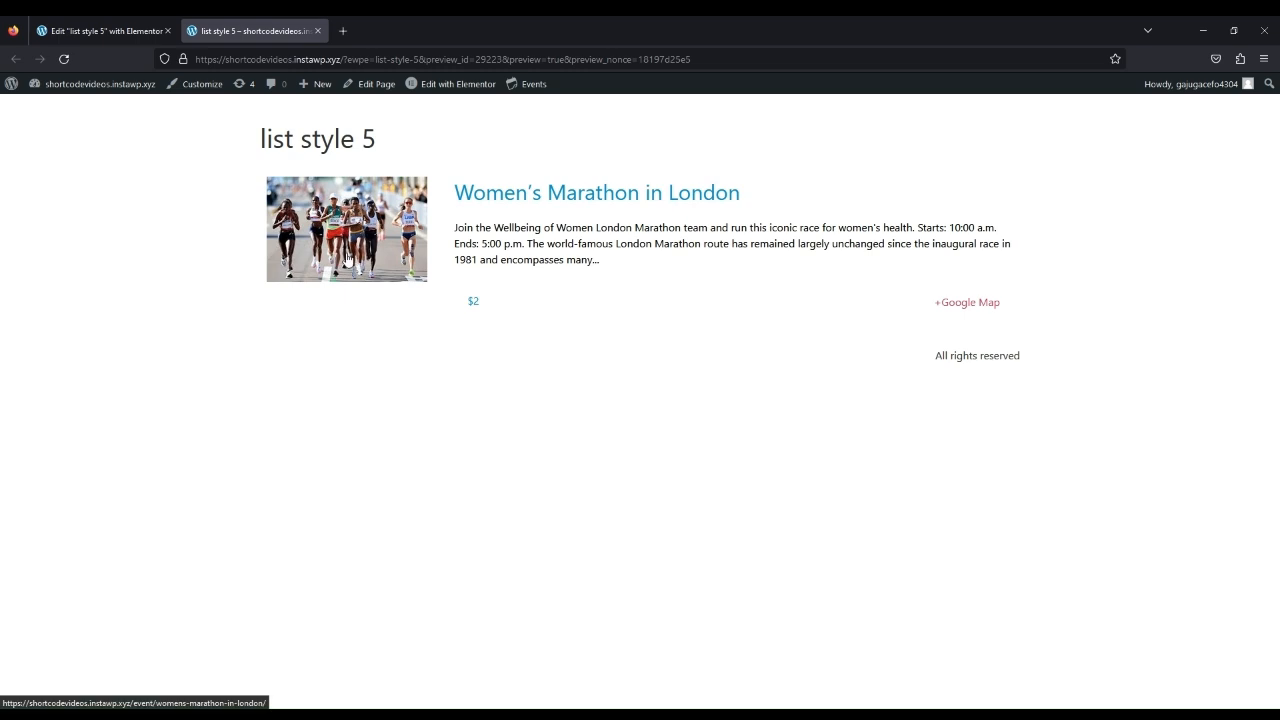
pyautogui.click(596, 192)
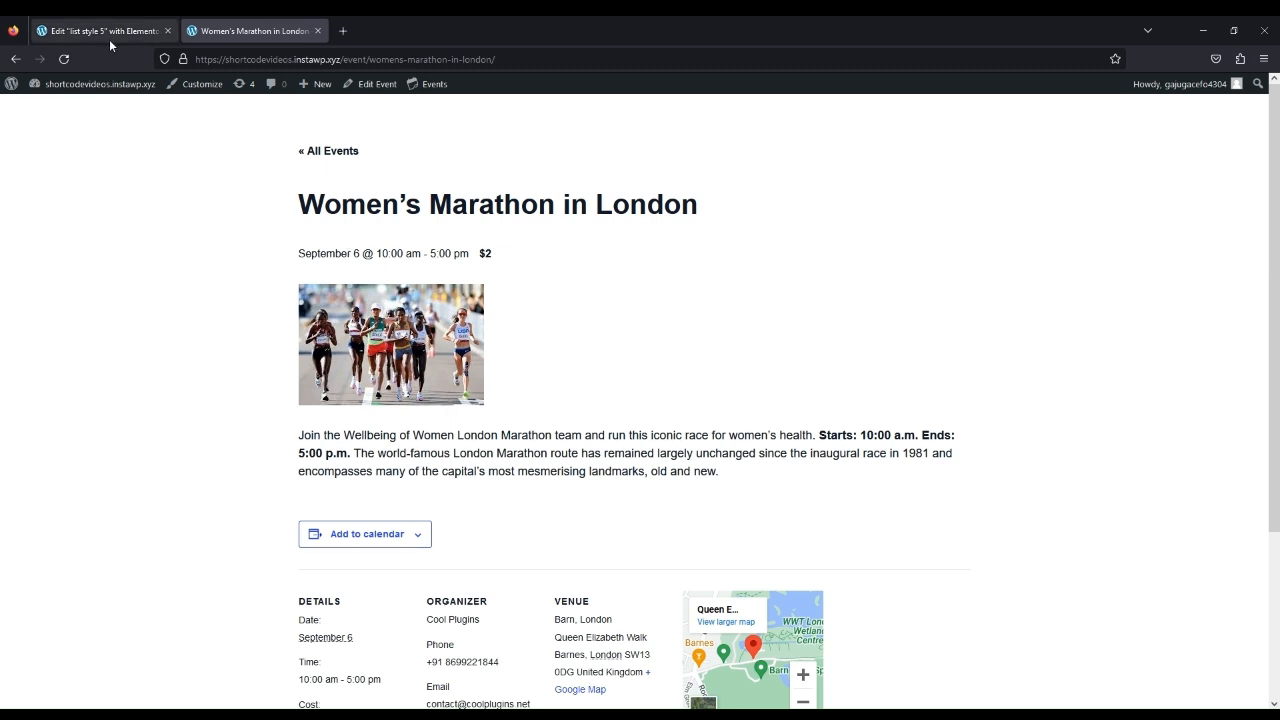
pyautogui.click(100, 30)
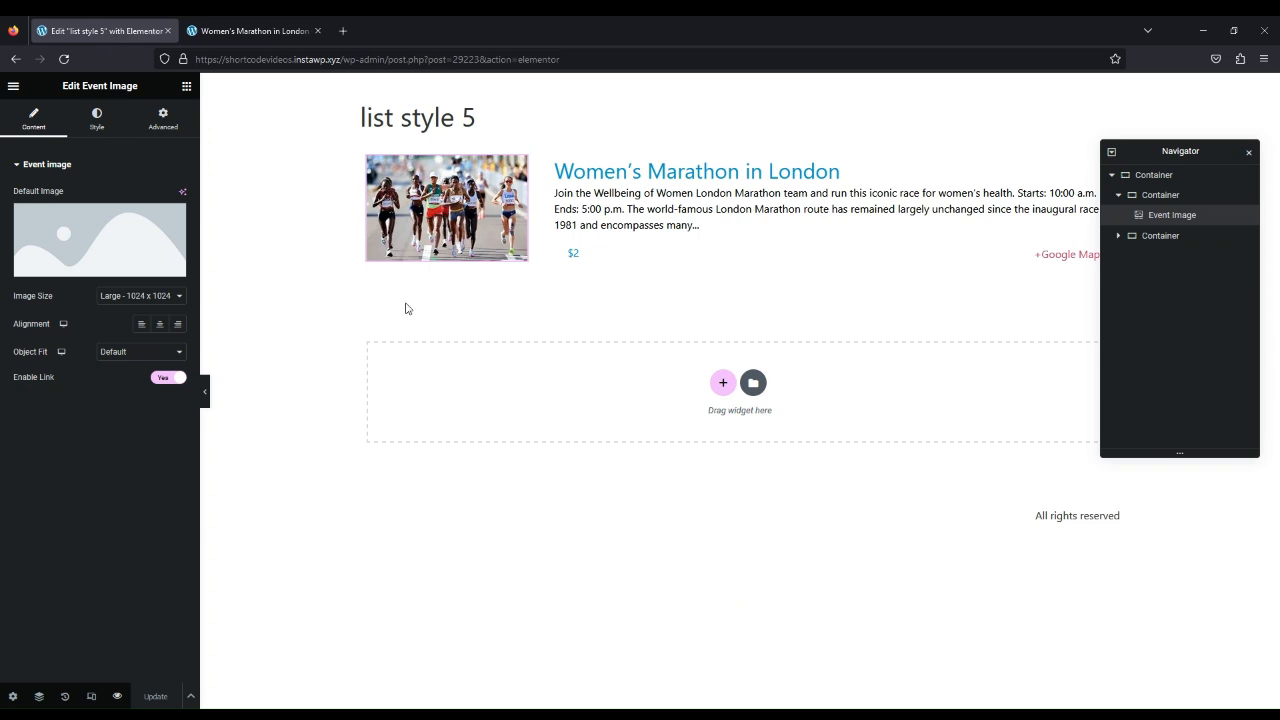
pyautogui.moveTo(340, 556)
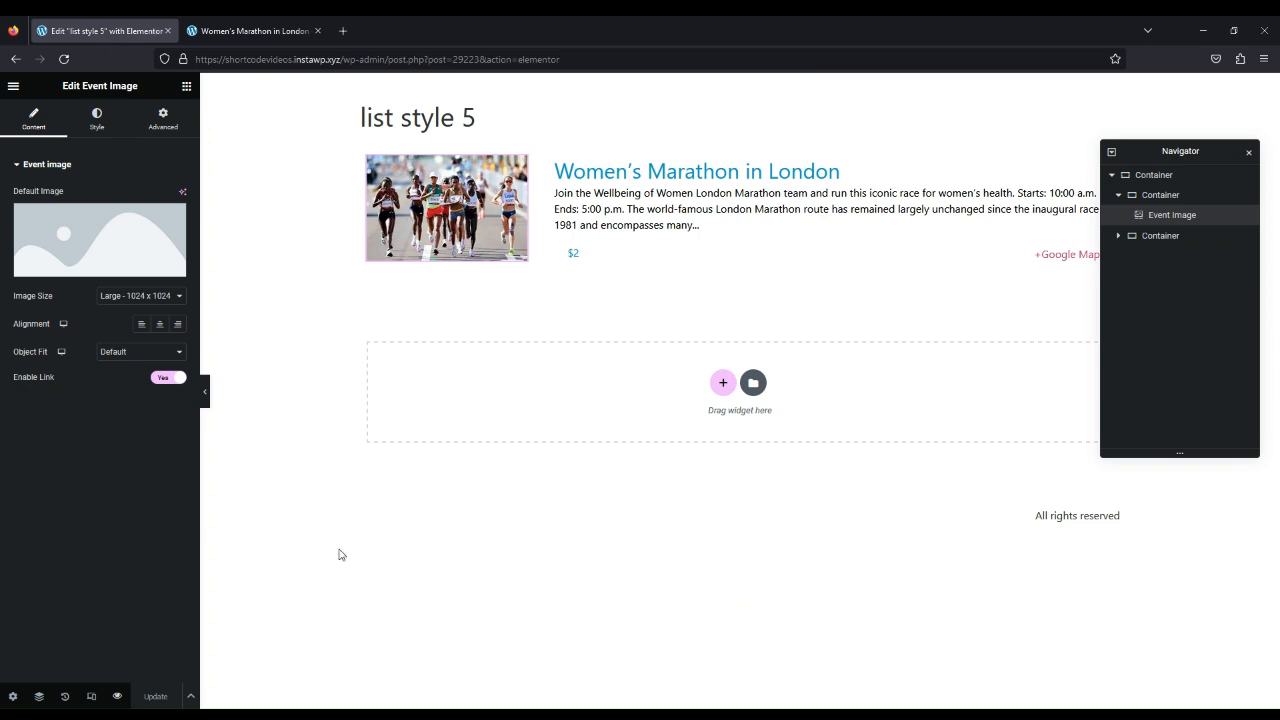
# Choose Developer Meet's as the Preview Event in Page Settings, then return to the event page tab
pyautogui.click(12, 696)
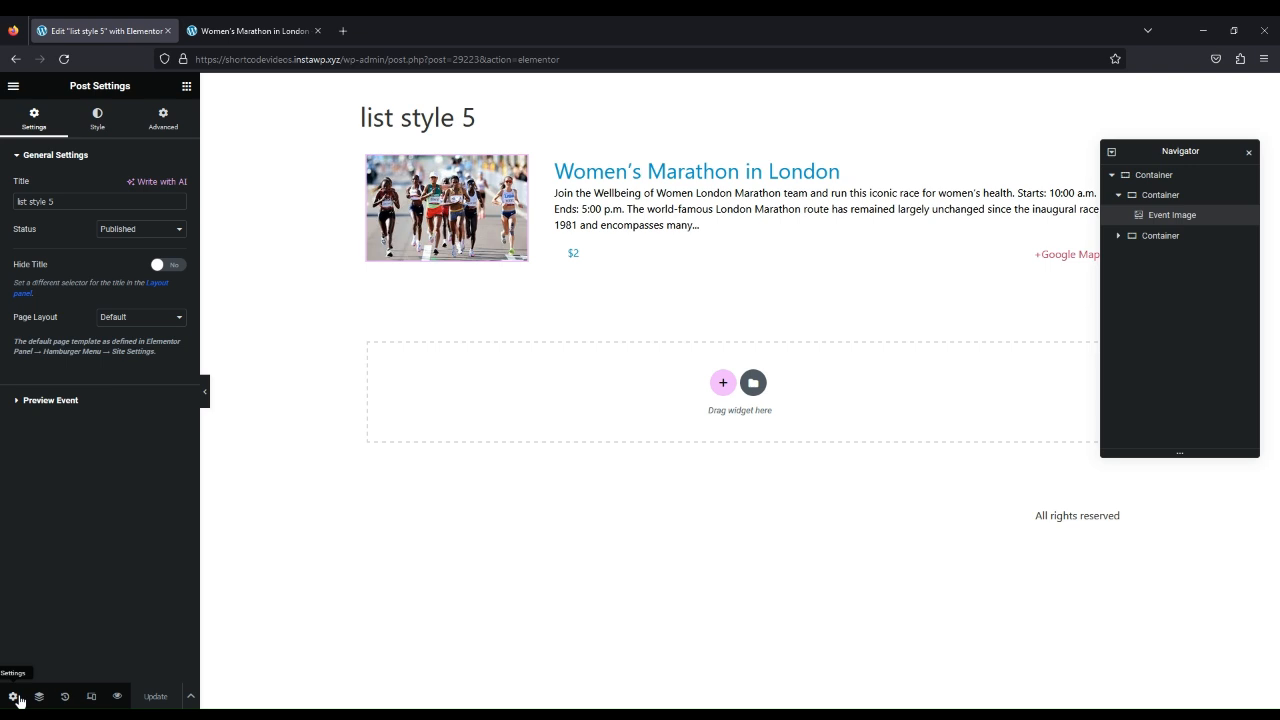
pyautogui.moveTo(72, 414)
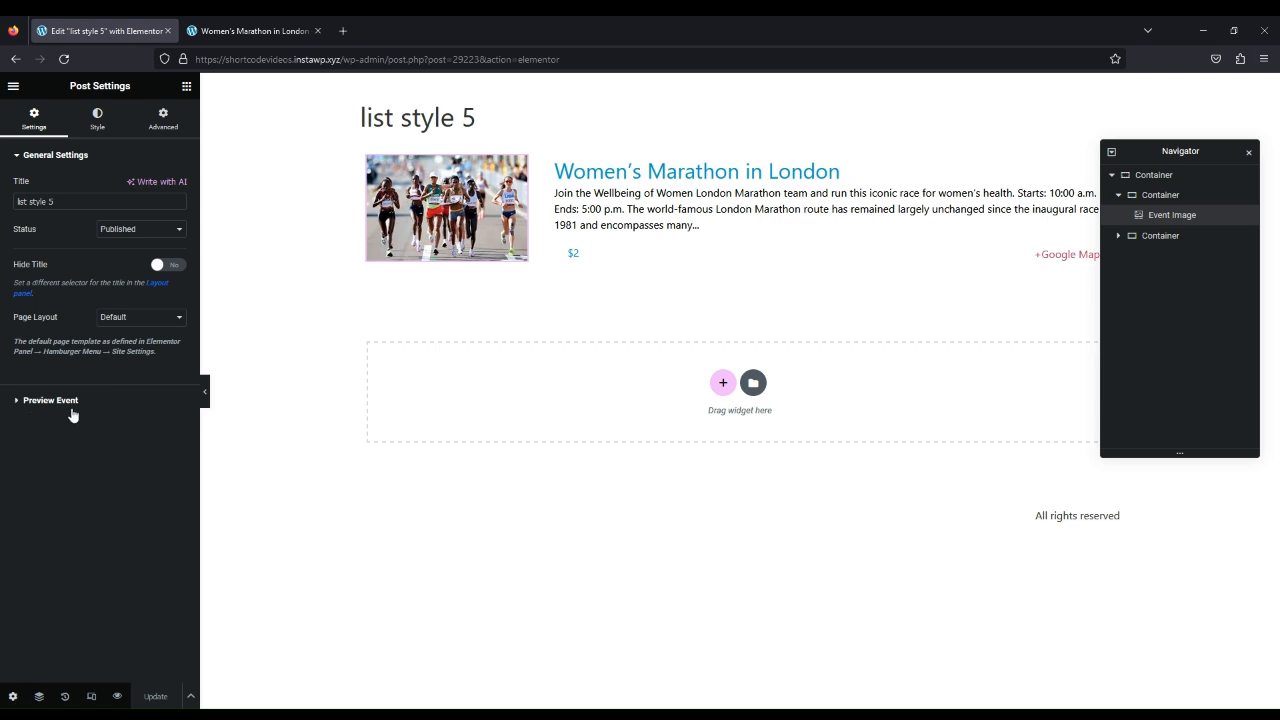
pyautogui.click(48, 400)
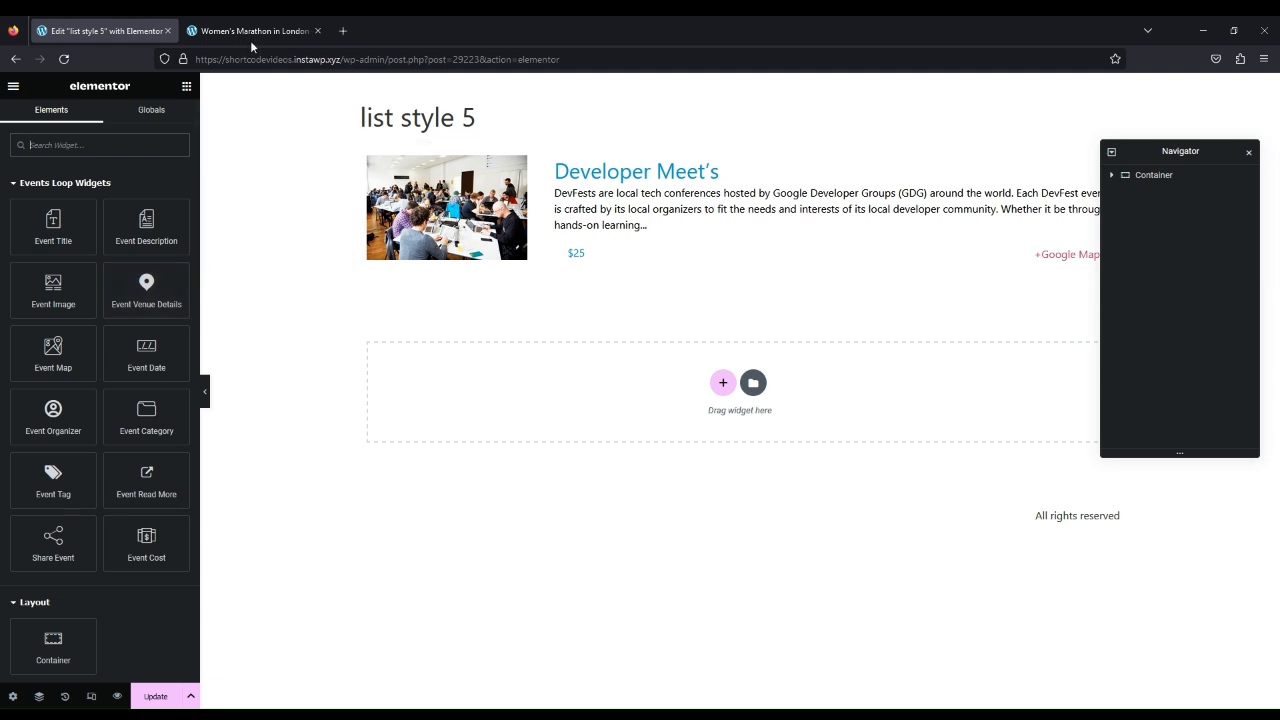
pyautogui.click(254, 32)
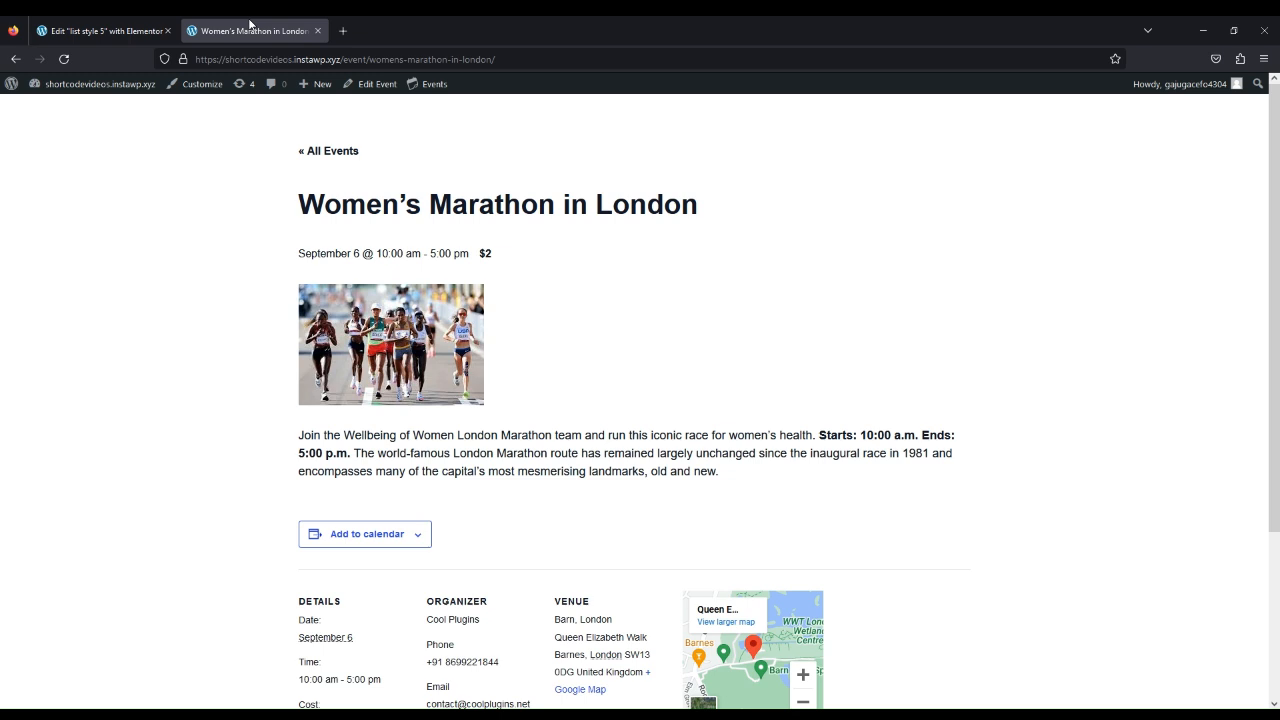
# Start a new page from the admin bar titled 'event list design'
pyautogui.click(316, 84)
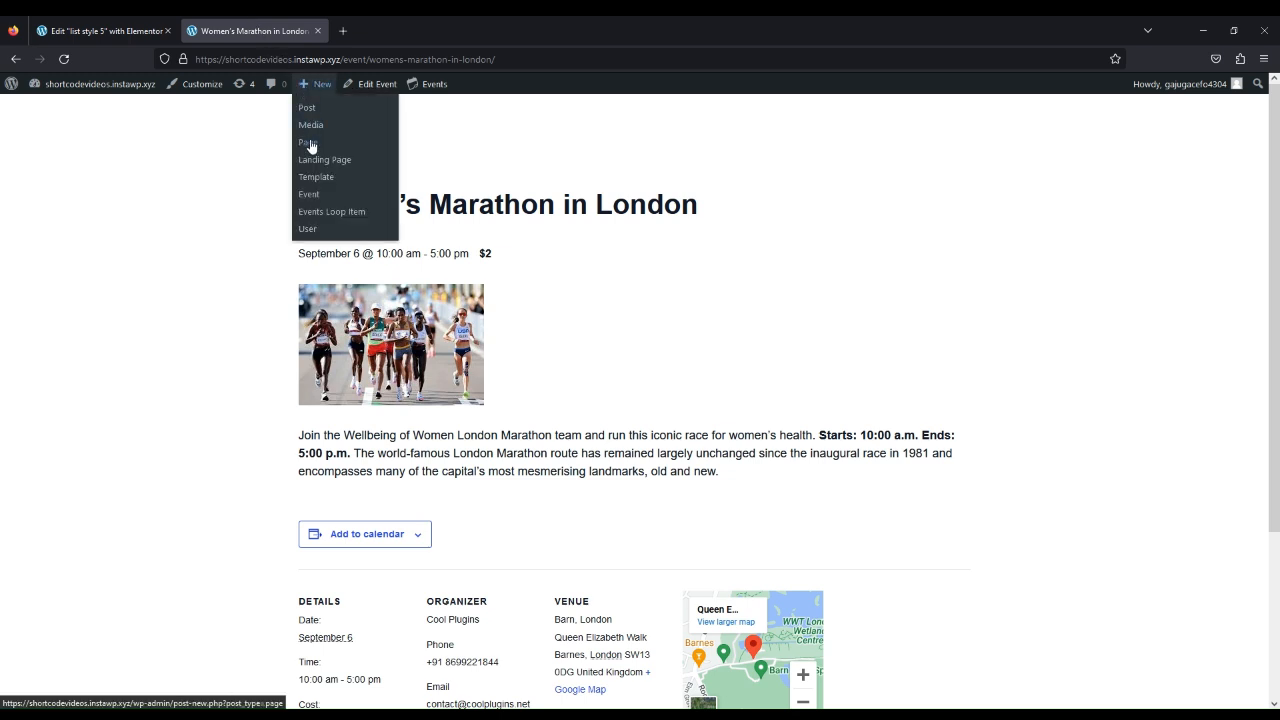
pyautogui.click(306, 142)
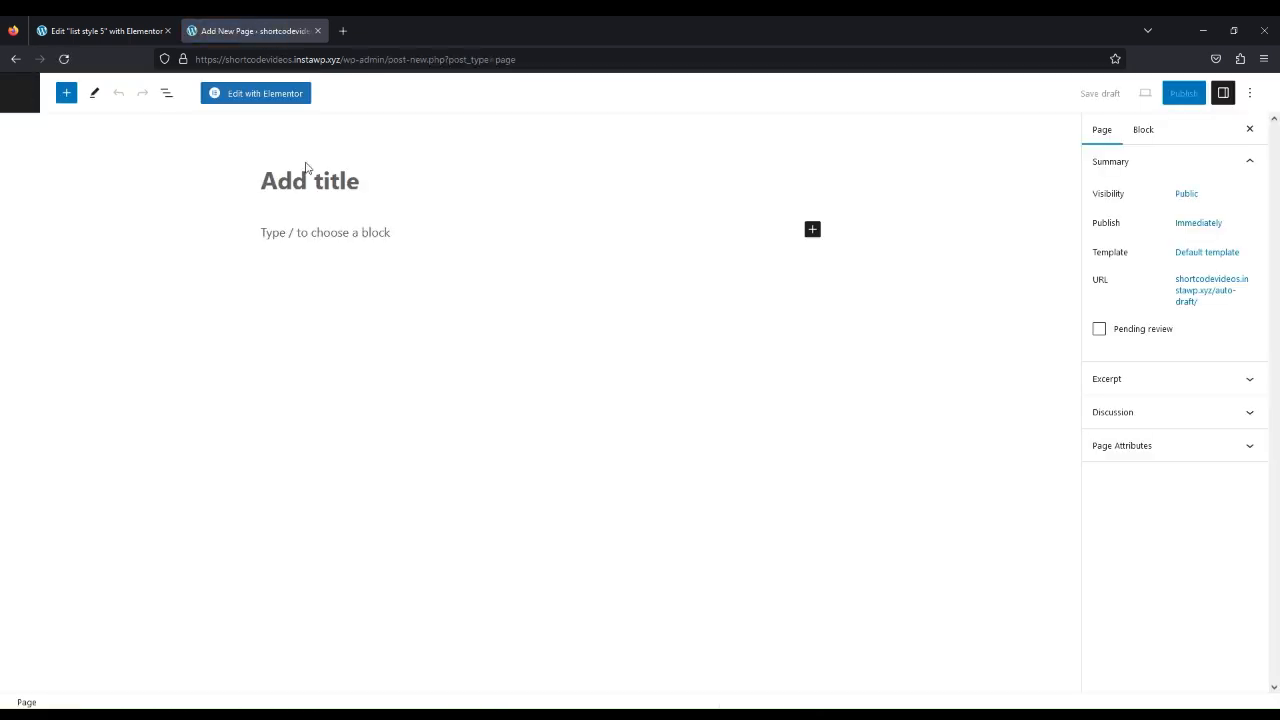
pyautogui.click(310, 180)
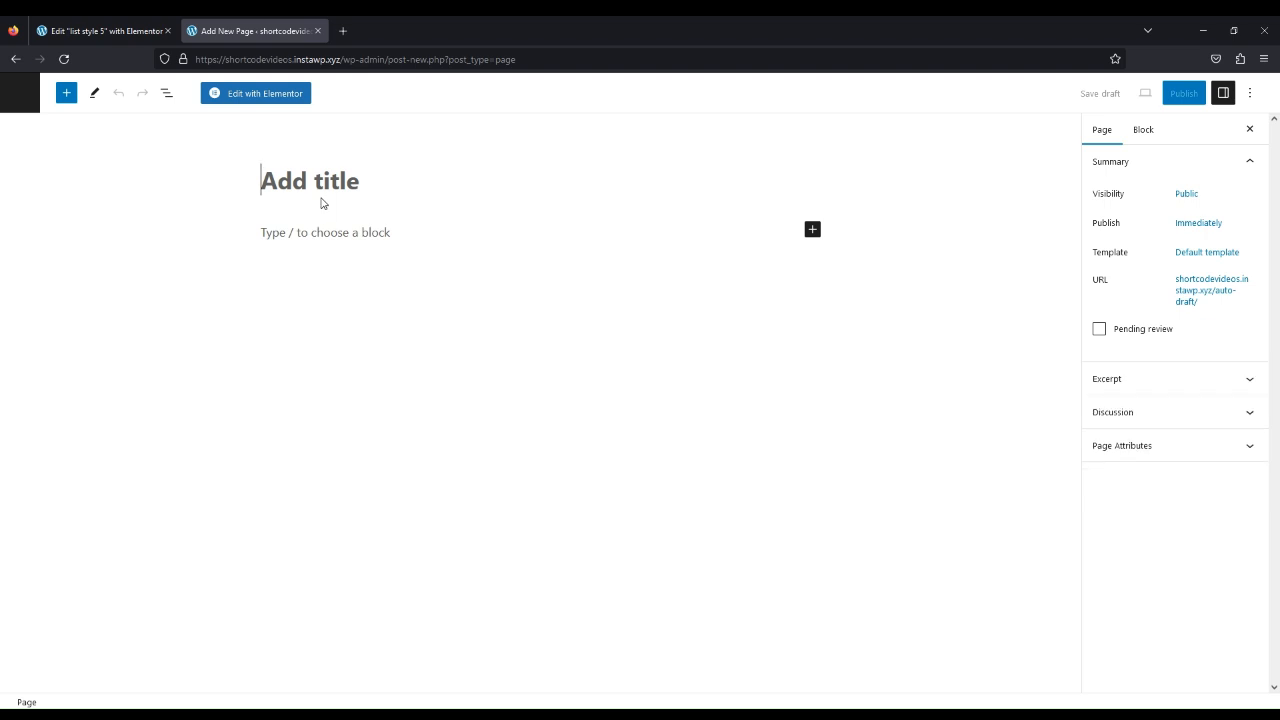
pyautogui.write('event')
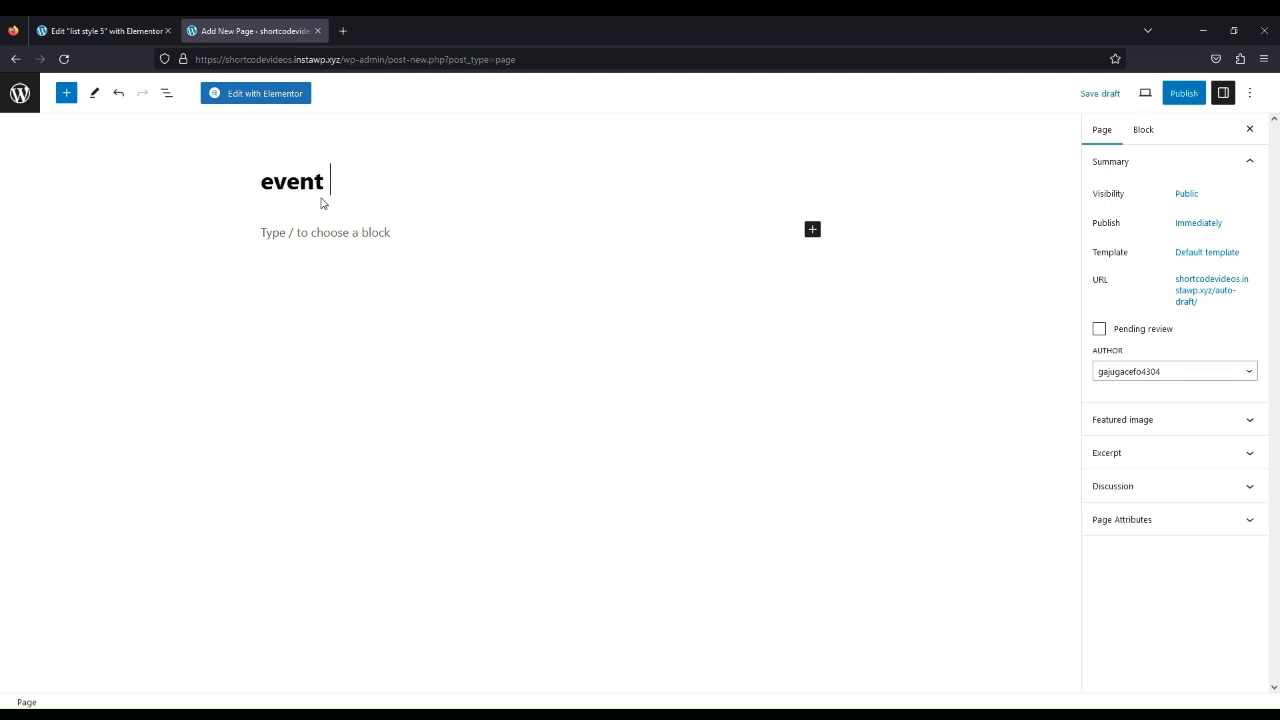
pyautogui.write('list design')
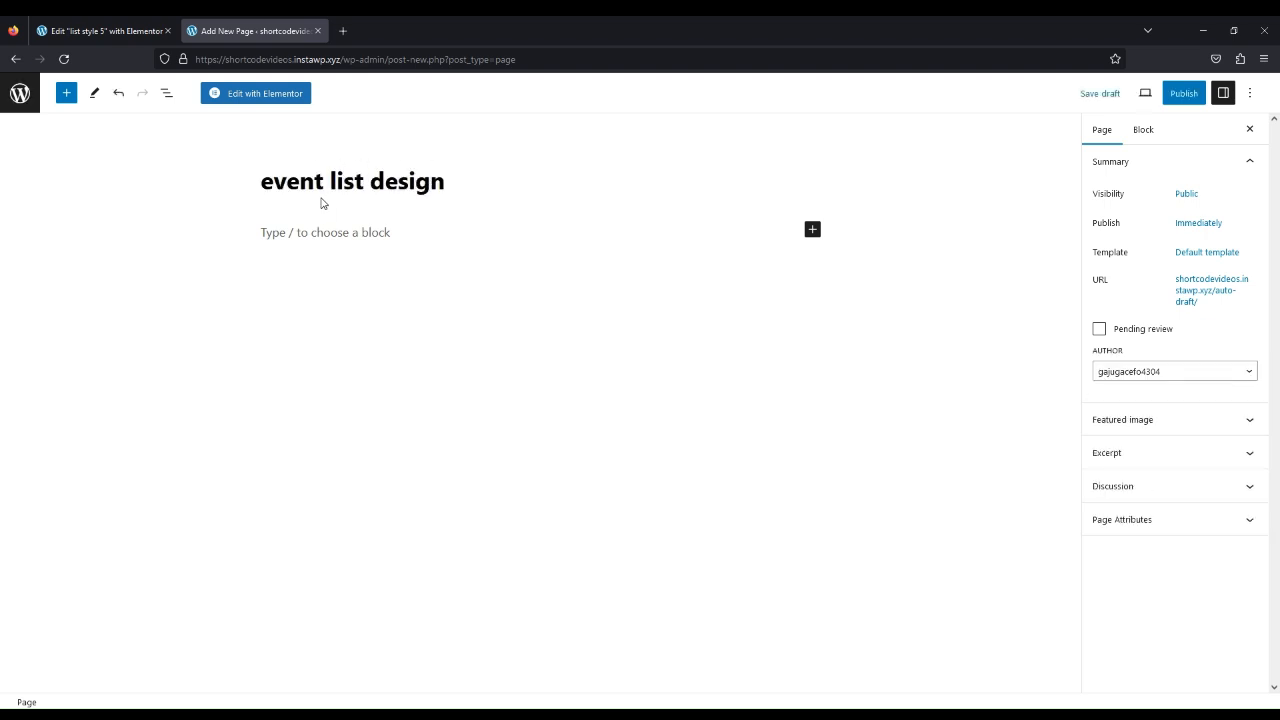
# Publish the 'event list design' page and launch it in Elementor
pyautogui.click(324, 232)
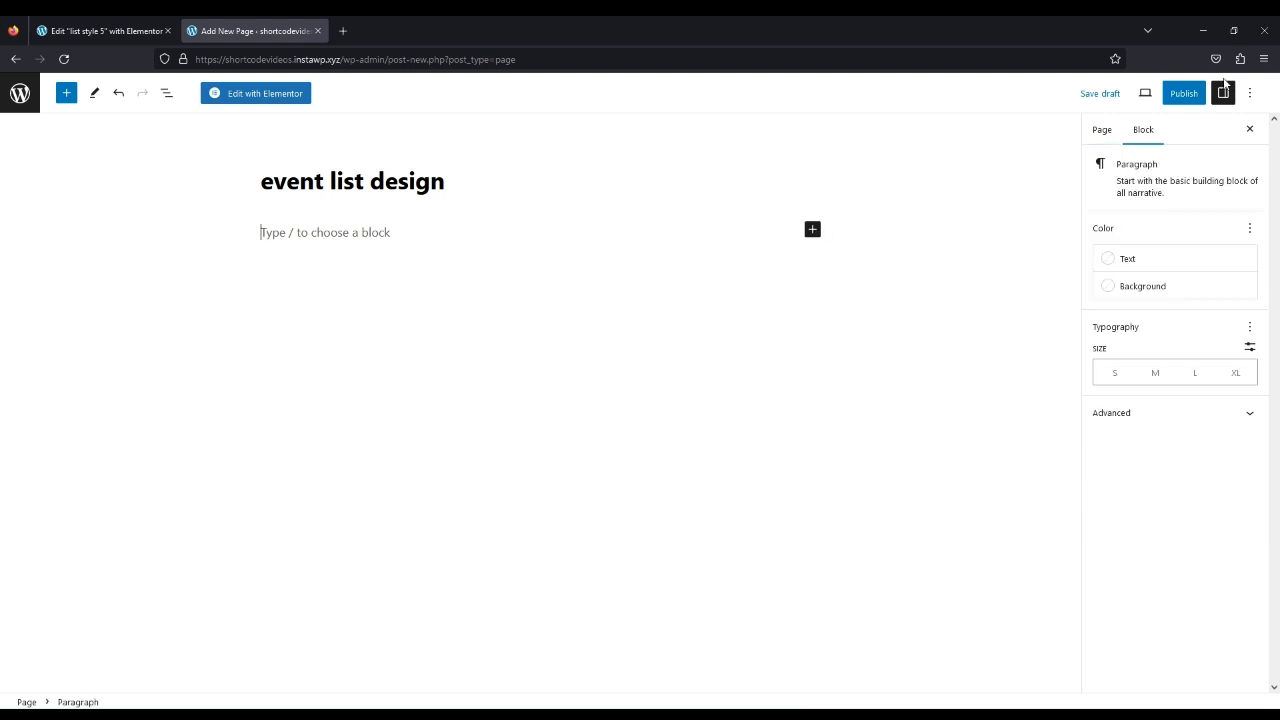
pyautogui.click(1184, 94)
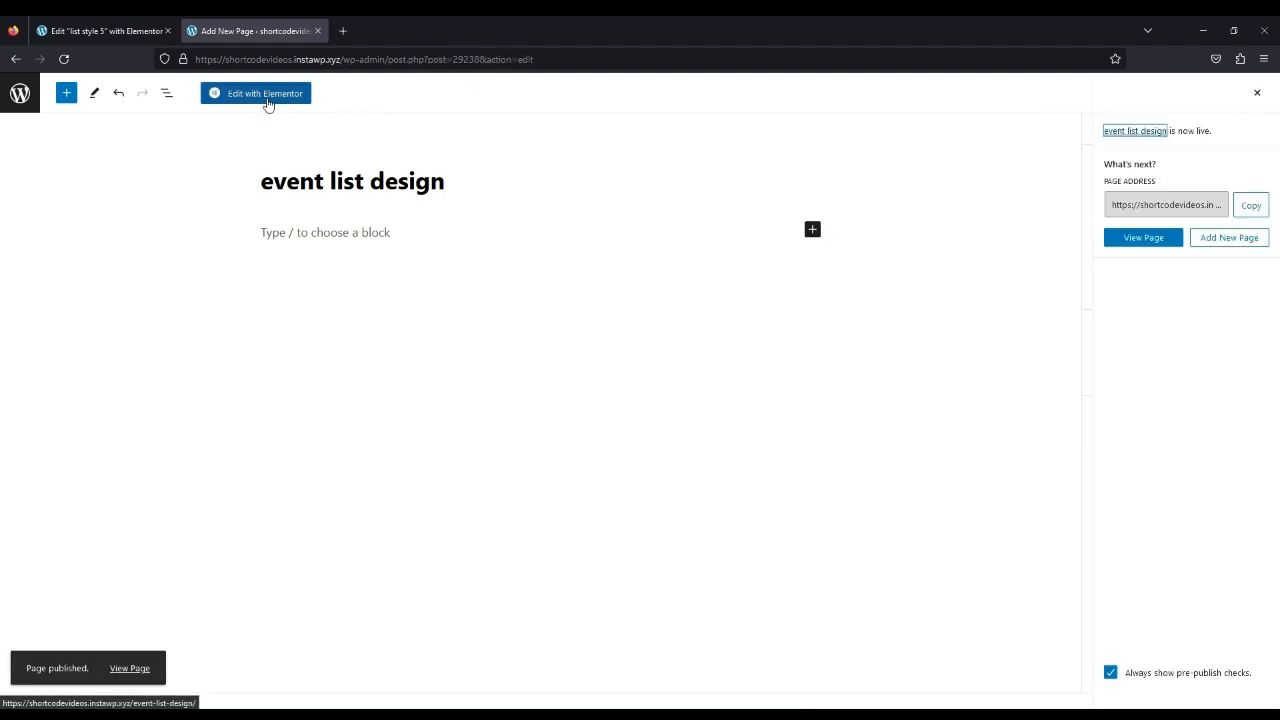
pyautogui.click(262, 94)
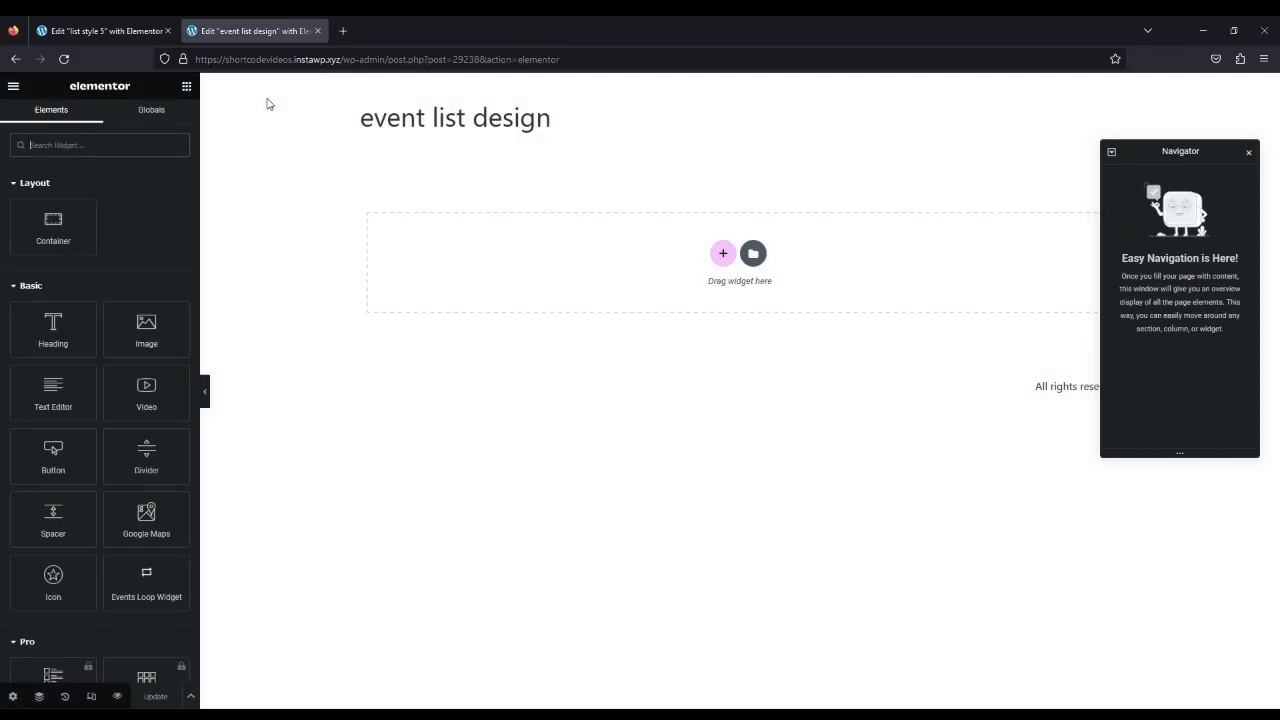
pyautogui.moveTo(148, 584)
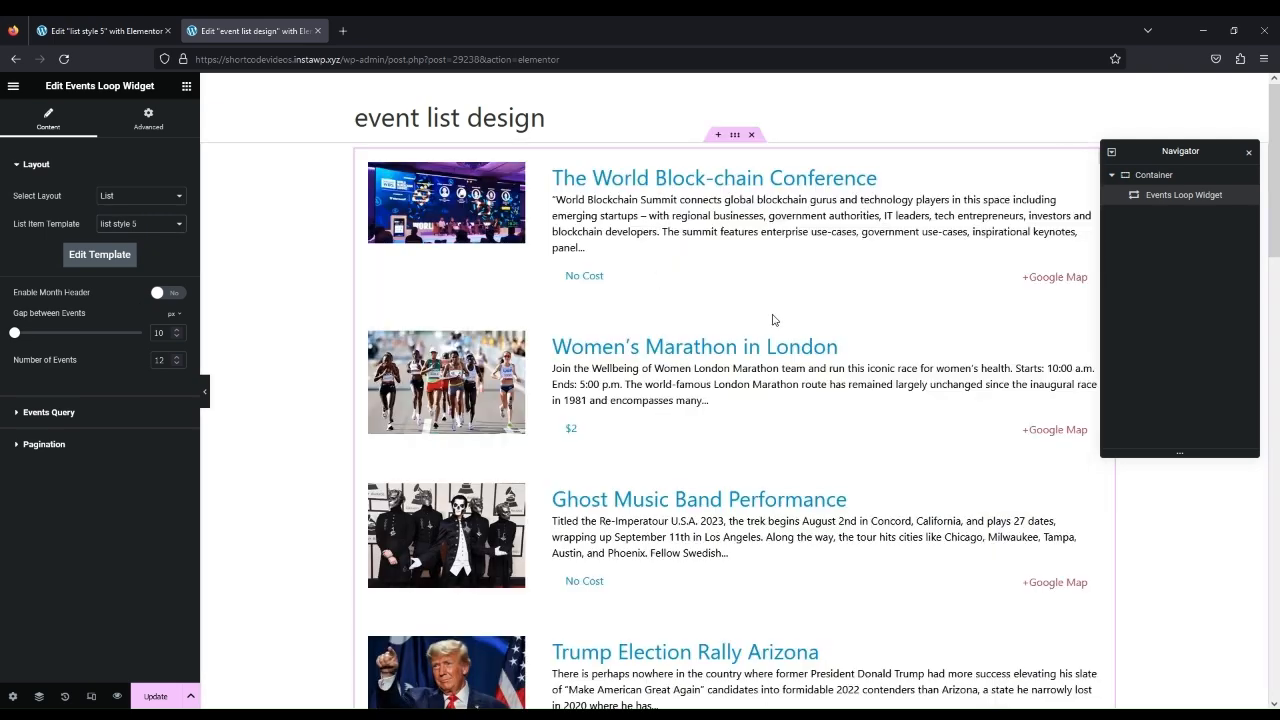
# Scroll down the list style 5 events list to review entries like World Block-chain Conference
pyautogui.scroll(-3)
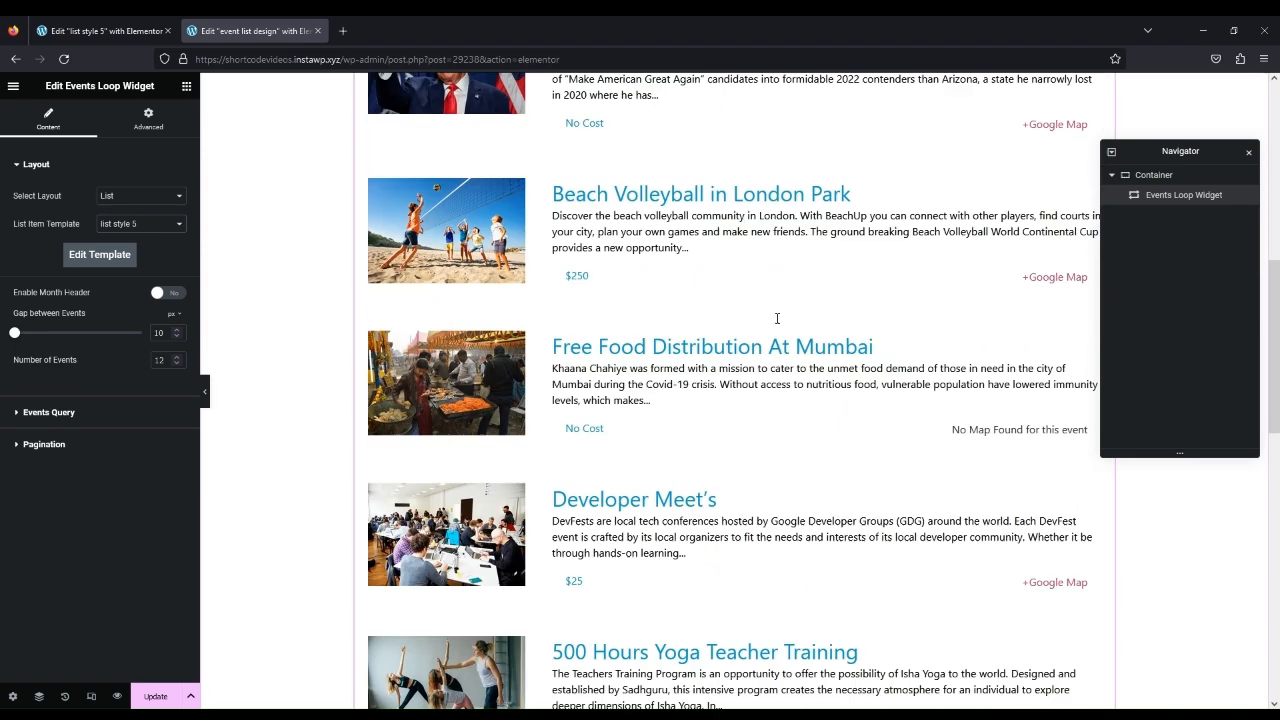
pyautogui.scroll(-3)
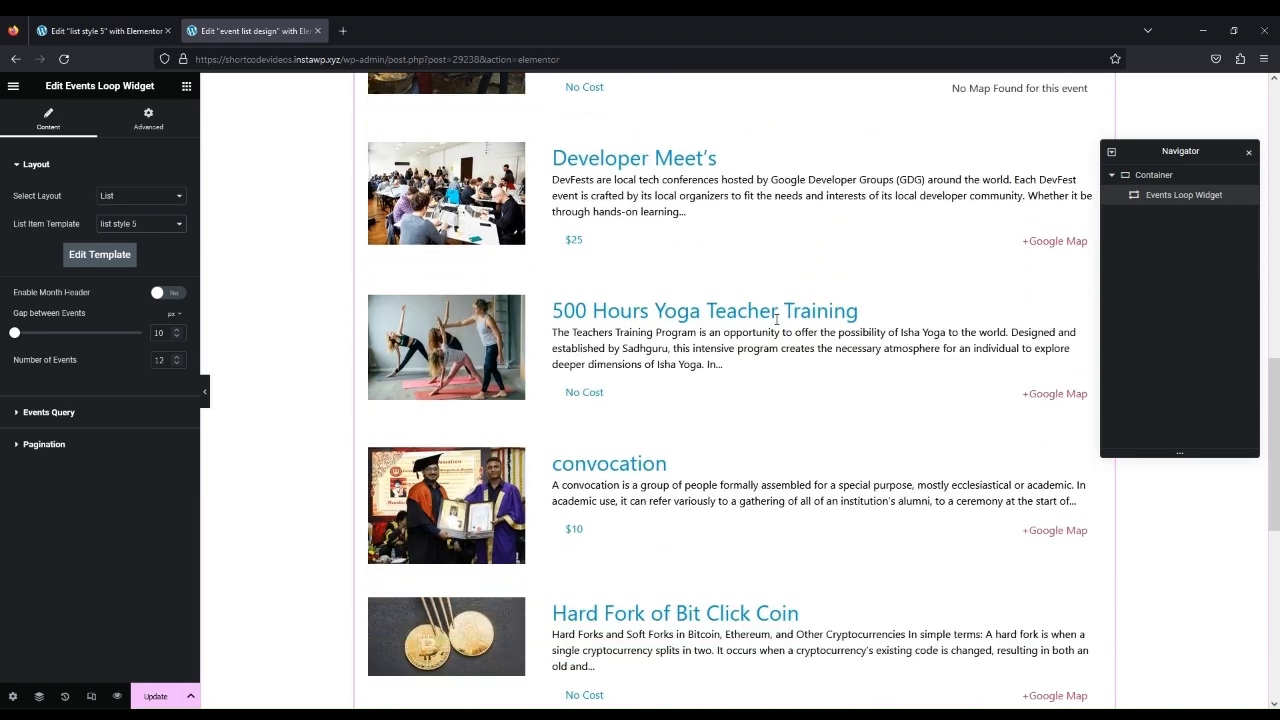